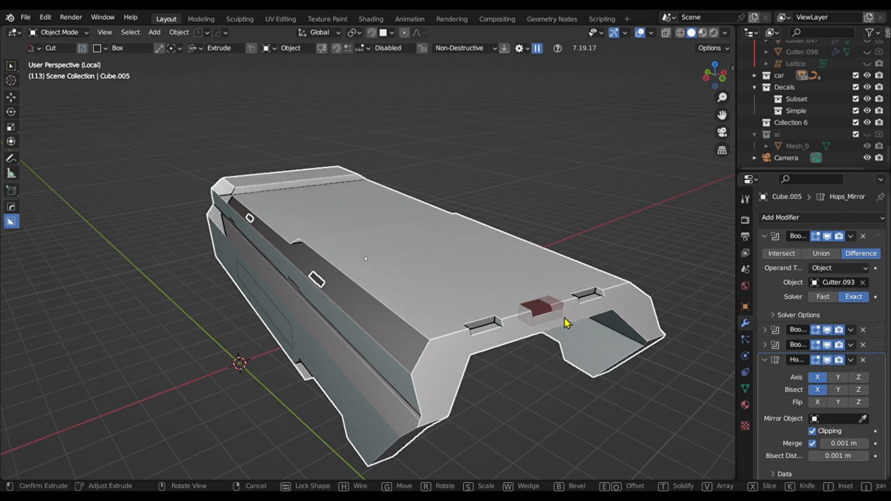
- Reshape the vehicle's side panel edges in Edit Mode, then preview it with rendered shading
key(b)
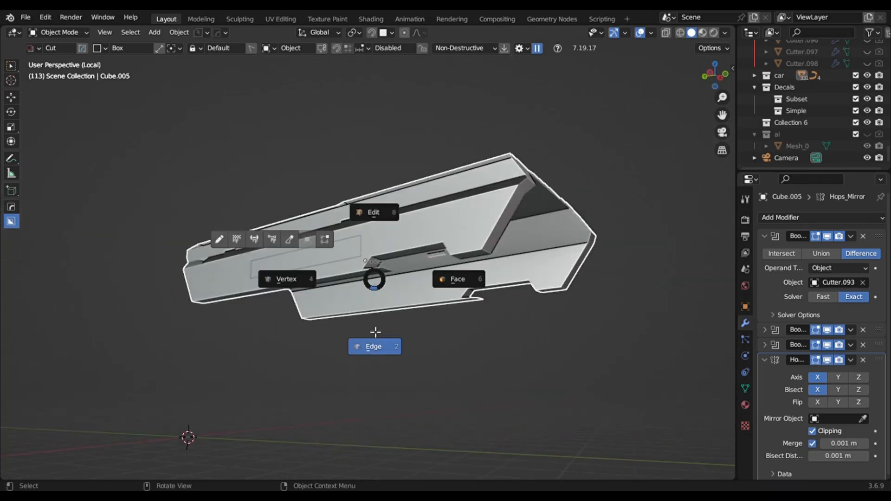
click(374, 346)
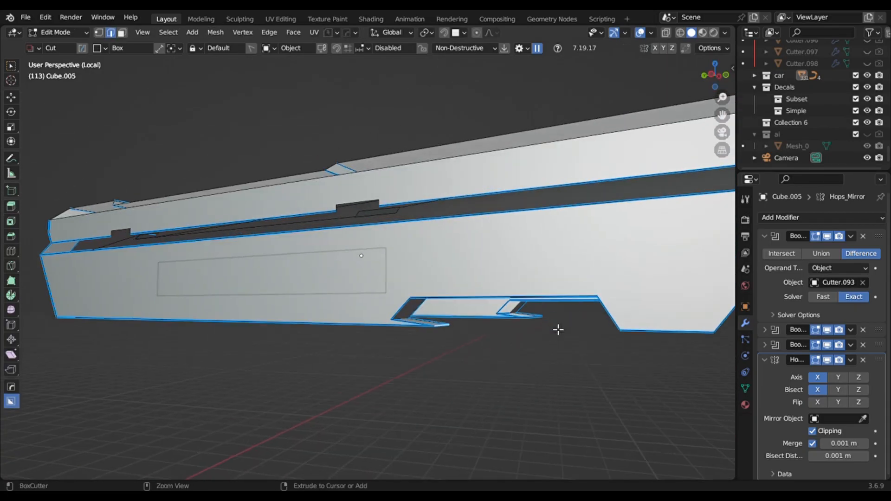
key(g)
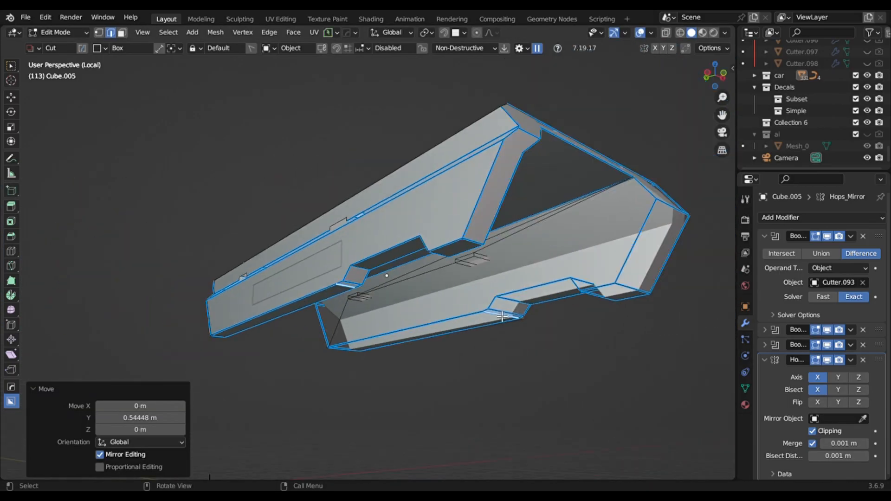
key(Tab)
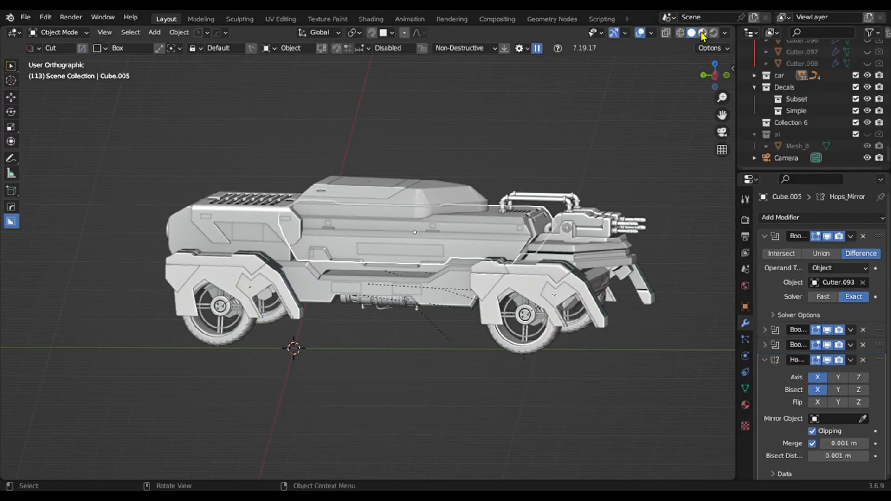
click(713, 32)
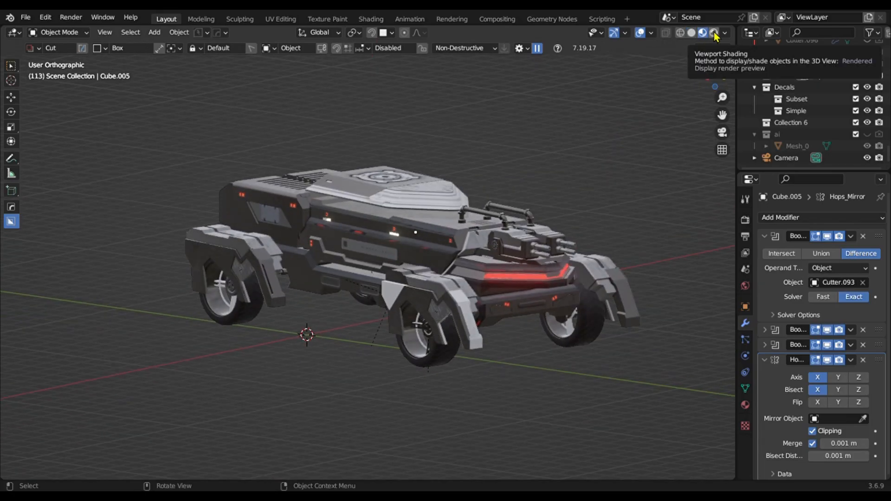
click(713, 32)
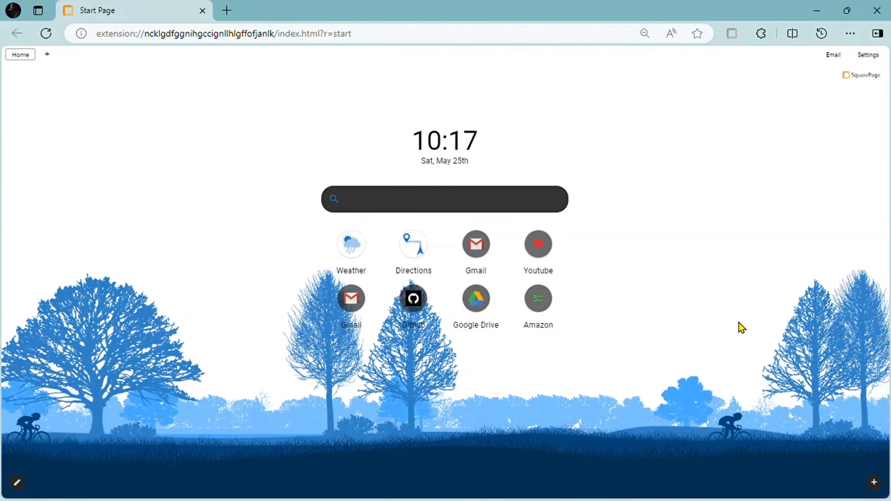
- Search the web for 'blender' from the Edge start page via Bing suggestion
click(444, 199)
text(blender)
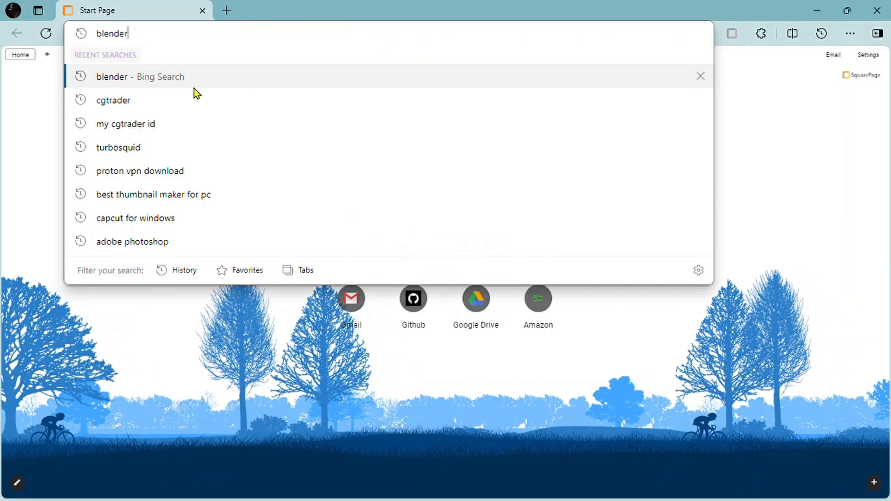
click(140, 77)
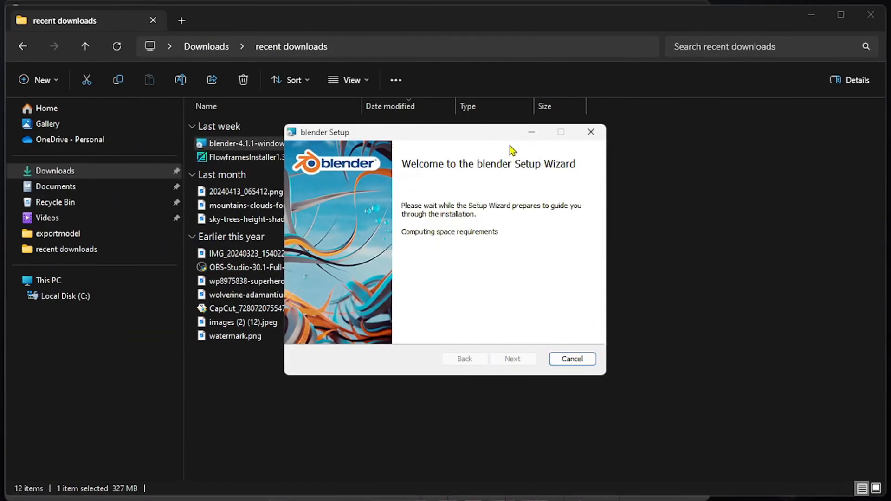
mouse_move(481, 238)
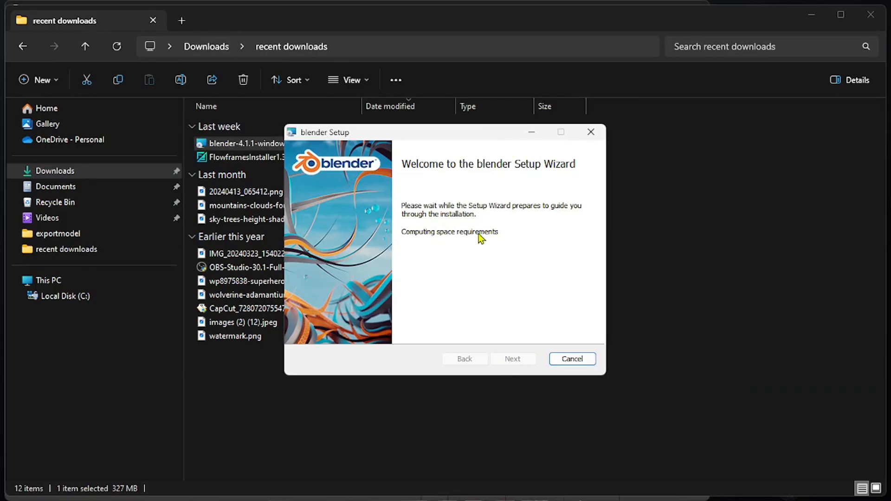
mouse_move(496, 323)
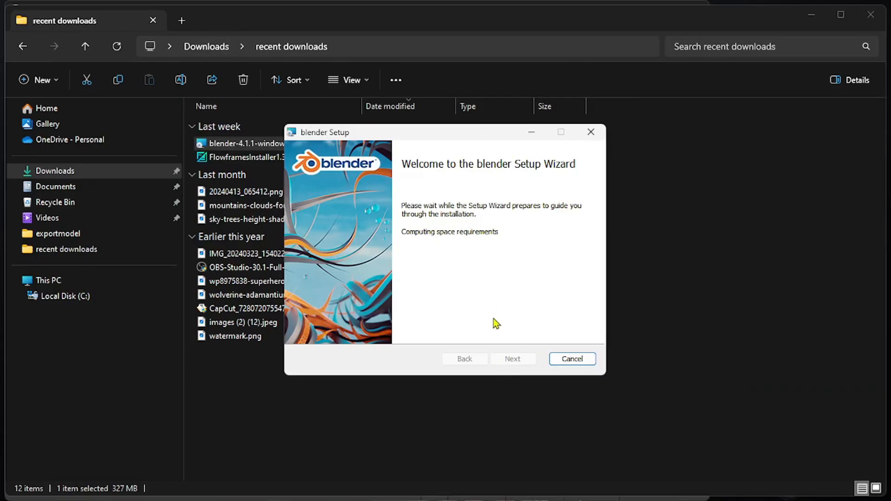
mouse_move(501, 313)
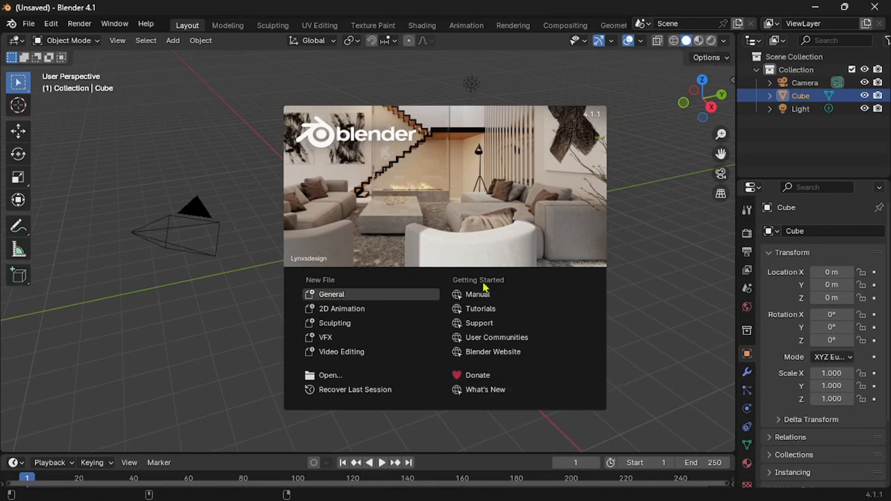
mouse_move(414, 213)
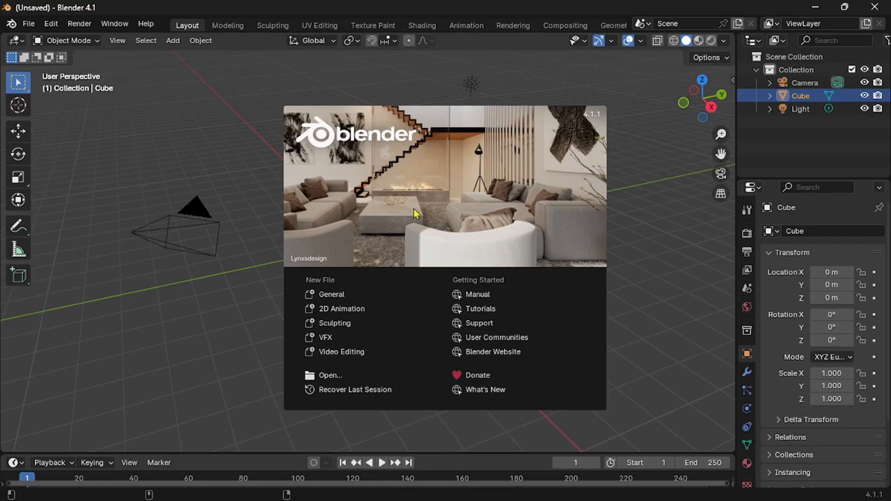
- Dismiss the Blender 4.1 splash screen to reveal the default cube, camera and light
click(195, 148)
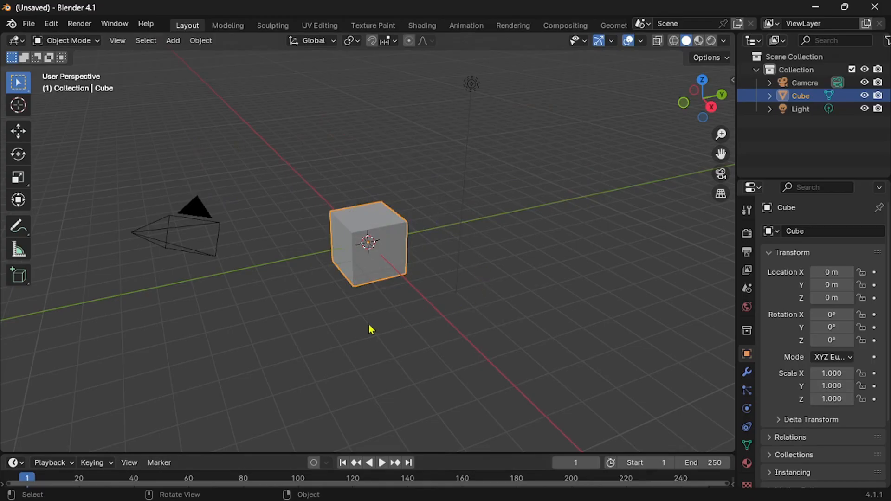
mouse_move(455, 292)
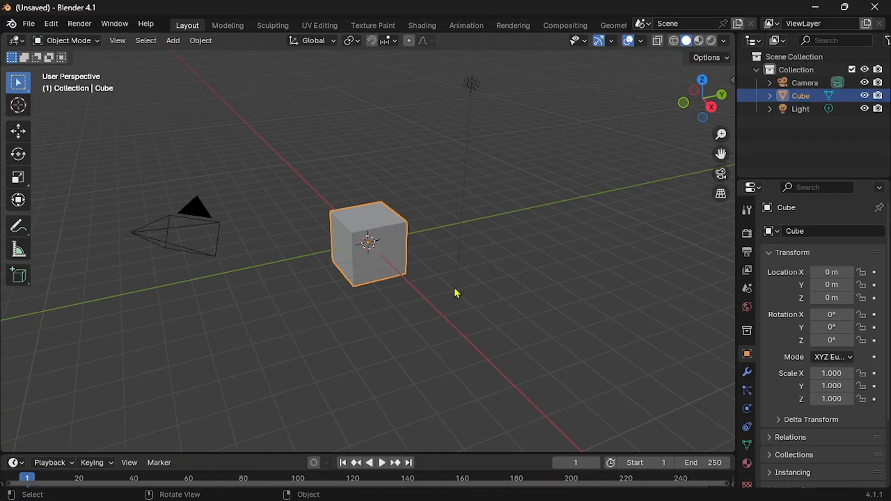
mouse_move(438, 192)
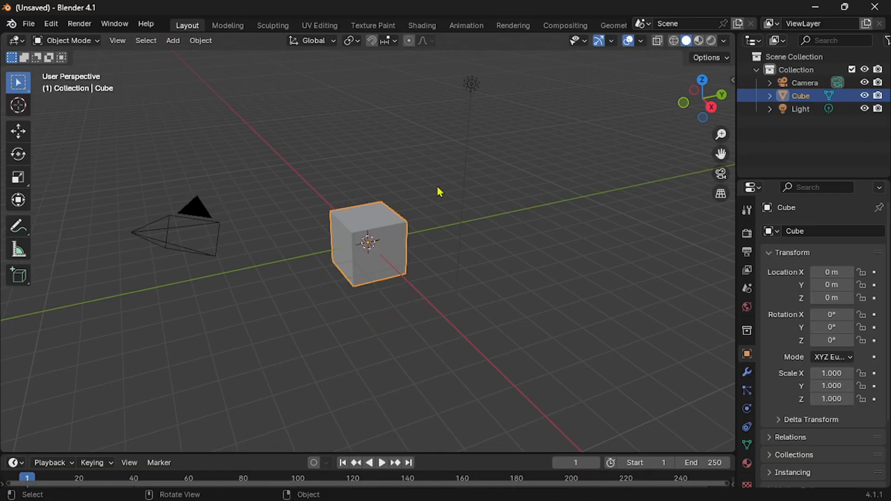
mouse_move(395, 251)
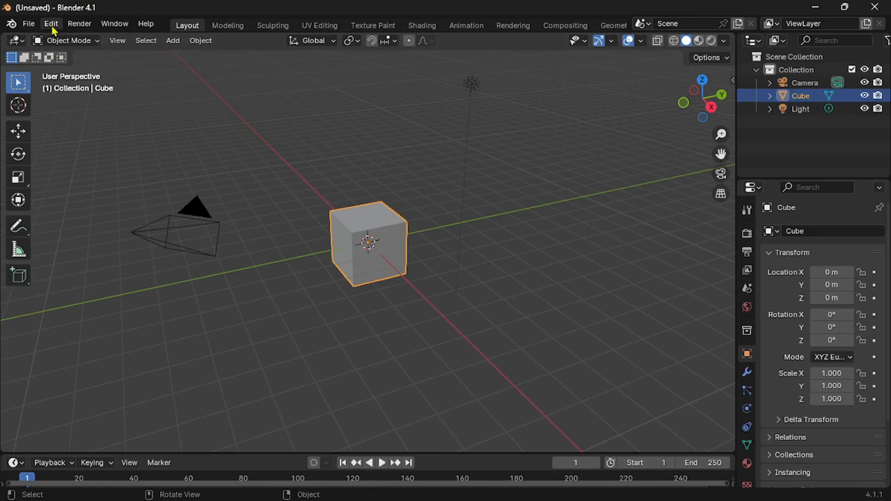
- Open Blender Preferences at the Interface section
click(51, 23)
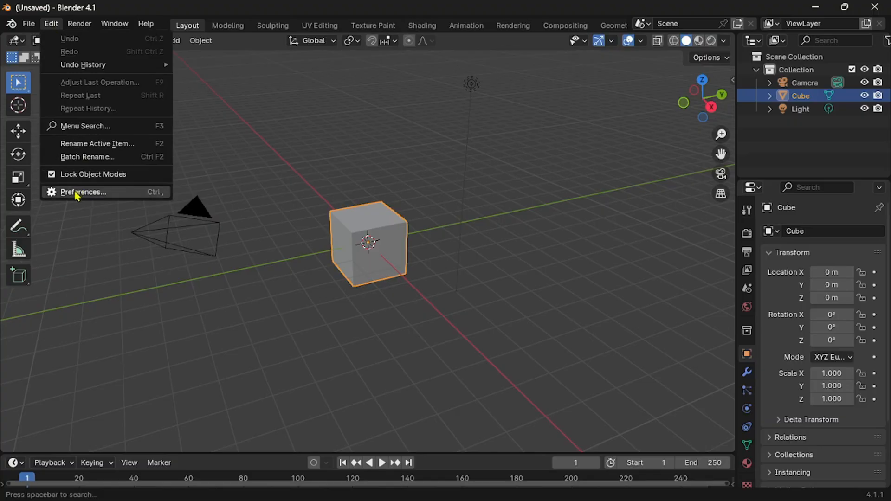
click(83, 192)
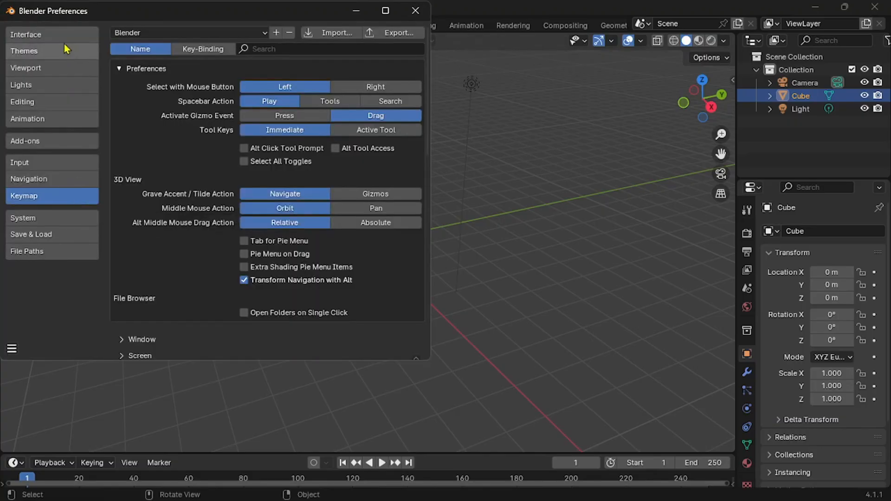
click(25, 34)
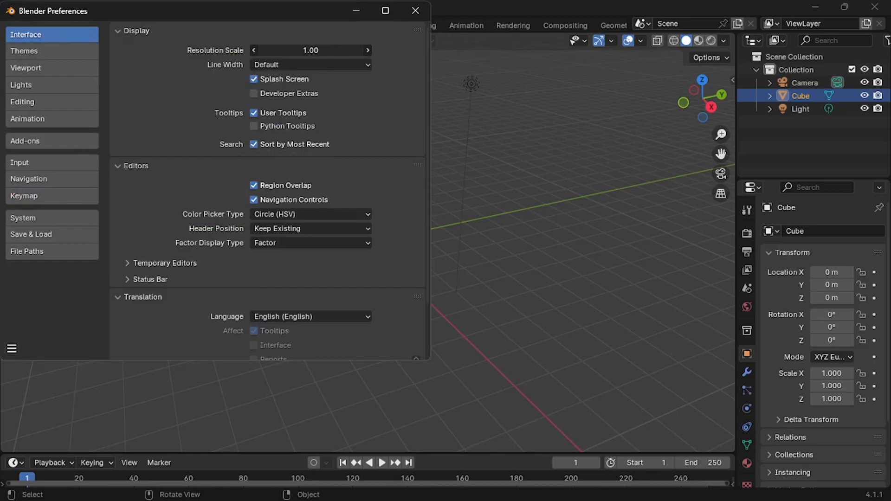
- Set the interface resolution scale to 1.15 and disable the splash screen
click(367, 51)
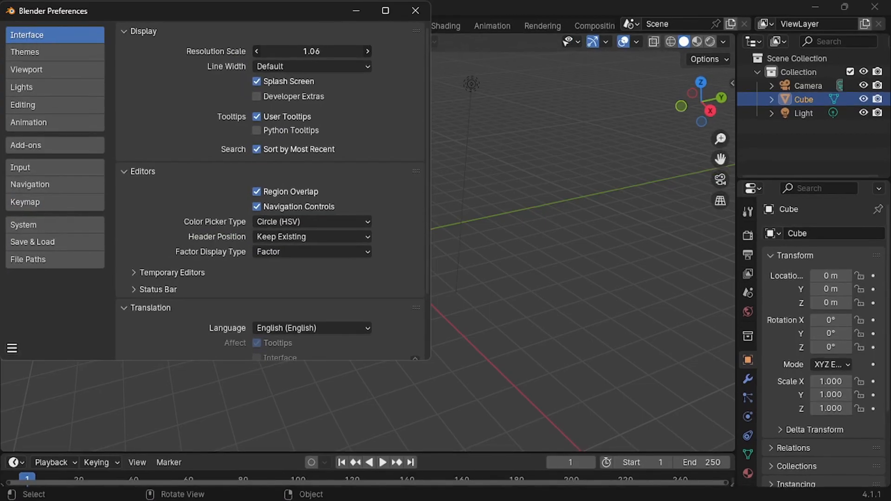
click(256, 51)
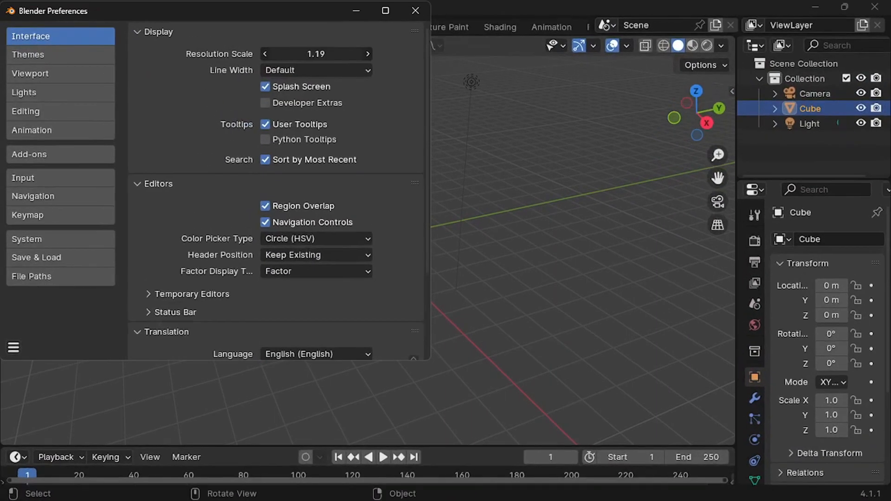
click(264, 54)
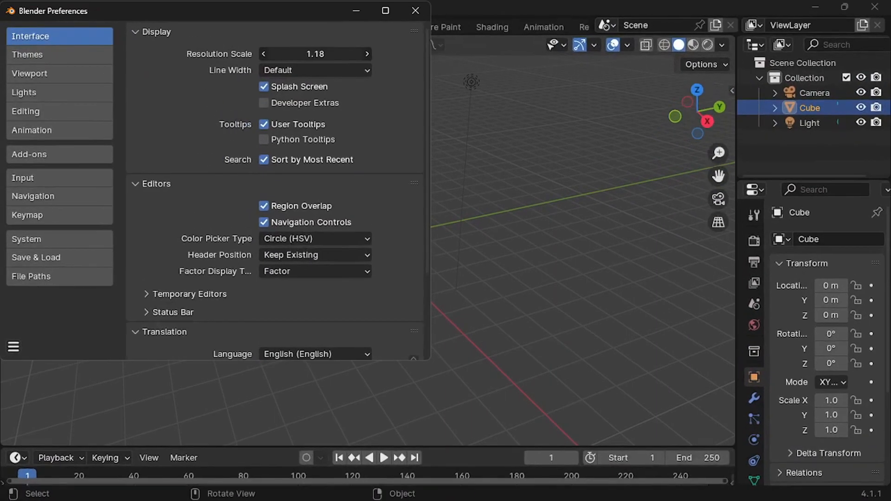
click(264, 53)
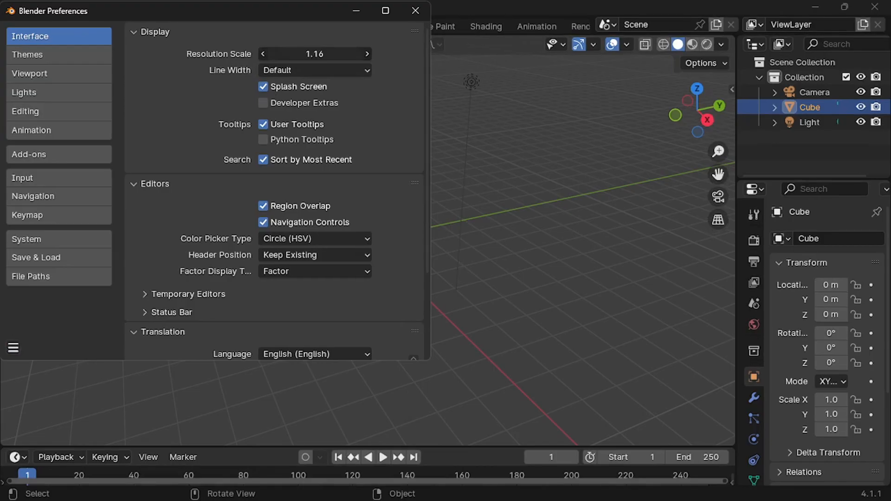
click(263, 53)
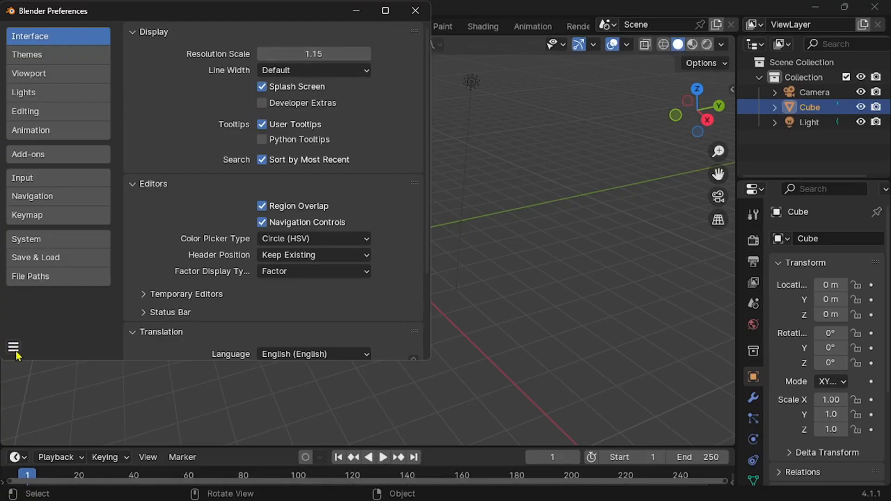
mouse_move(276, 83)
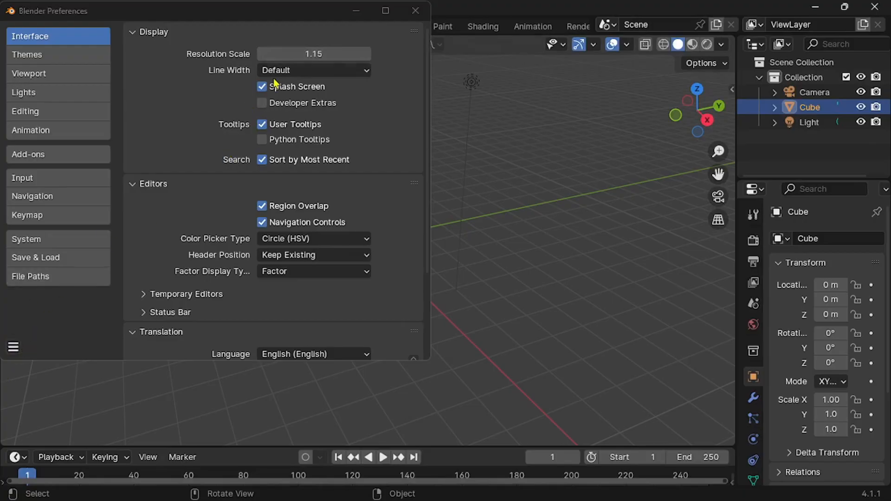
click(261, 87)
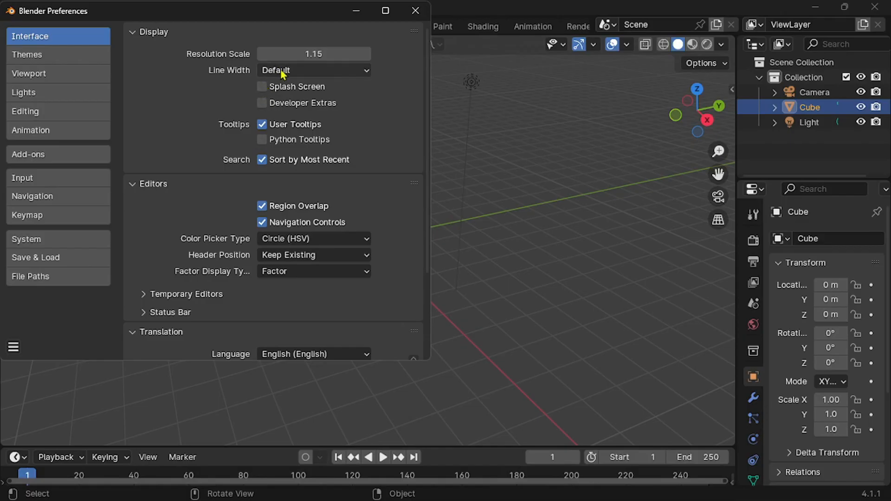
scroll(down, 3)
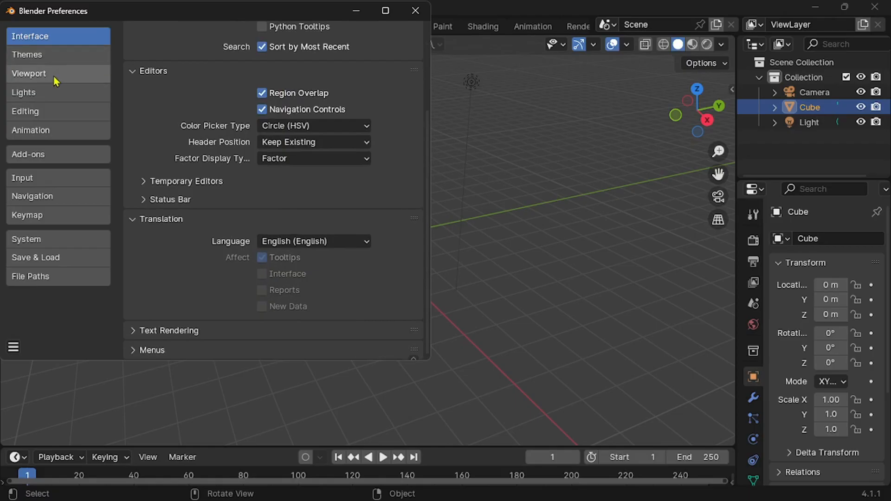
- Set viewport anti-aliasing to 16 samples and anisotropic filtering to 4× in Viewport preferences
click(29, 74)
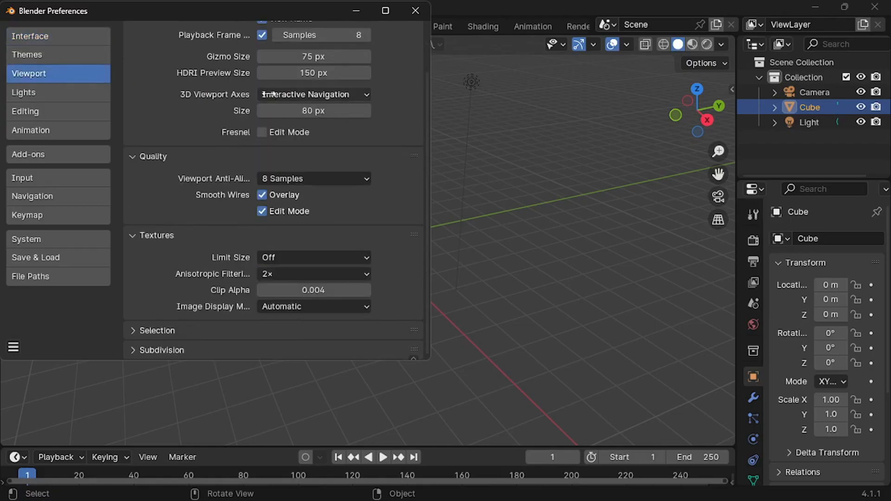
scroll(up, 3)
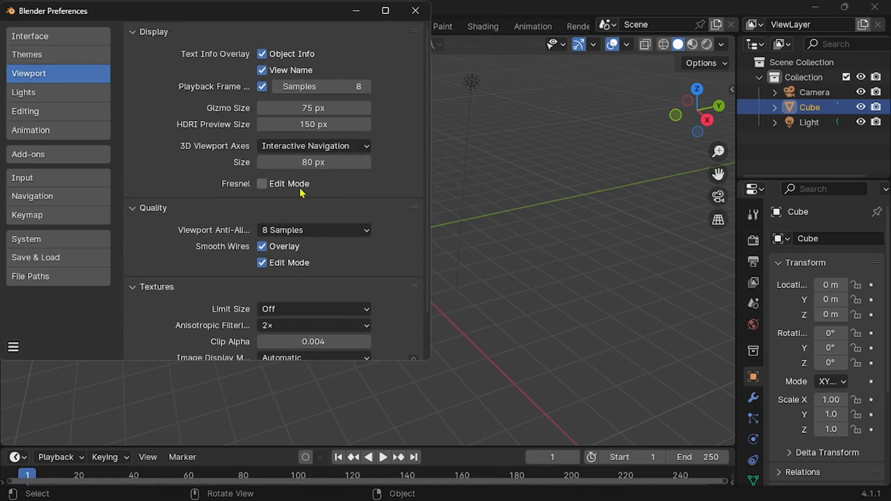
click(312, 229)
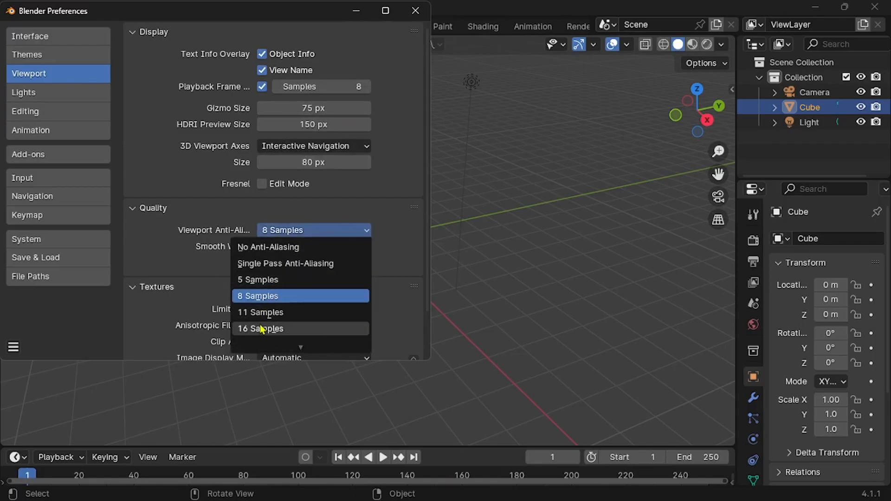
click(260, 329)
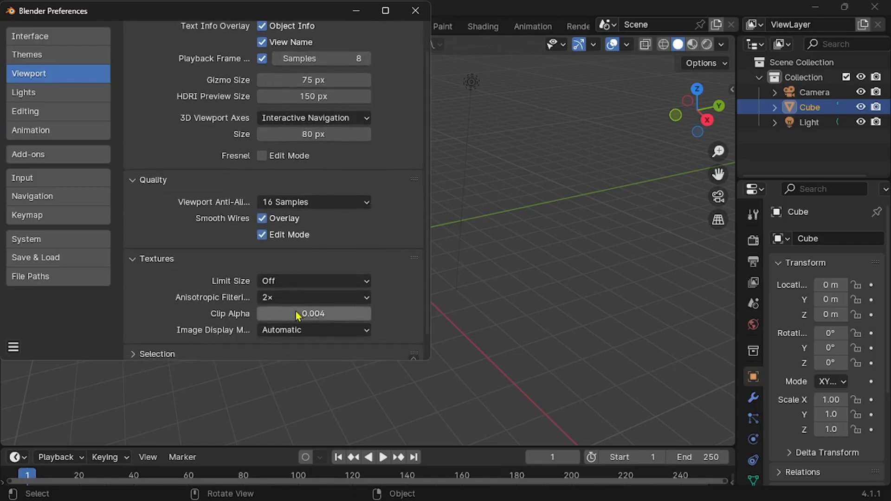
click(313, 297)
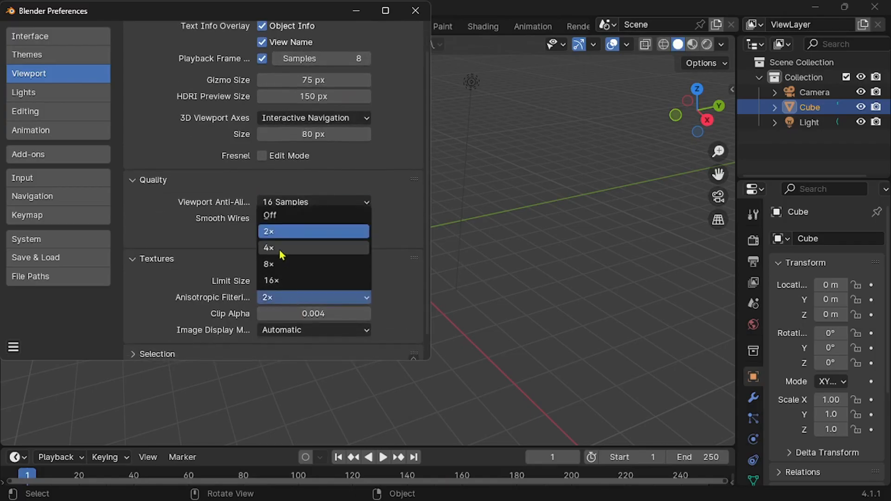
click(268, 247)
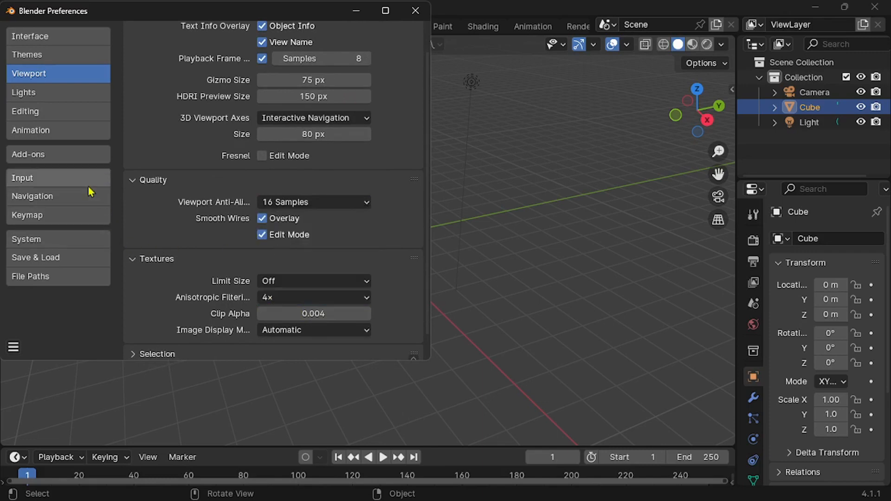
mouse_move(53, 178)
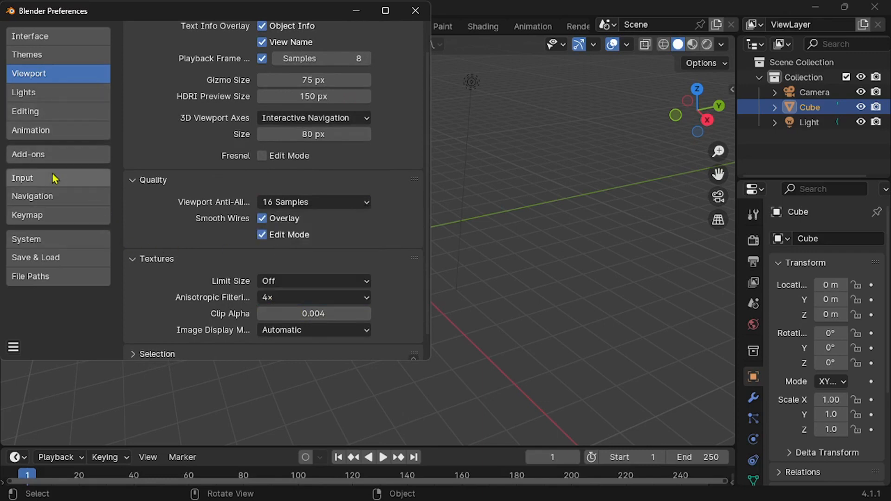
- In Input preferences, enable Emulate Numpad and Emulate 3 Button Mouse
click(28, 177)
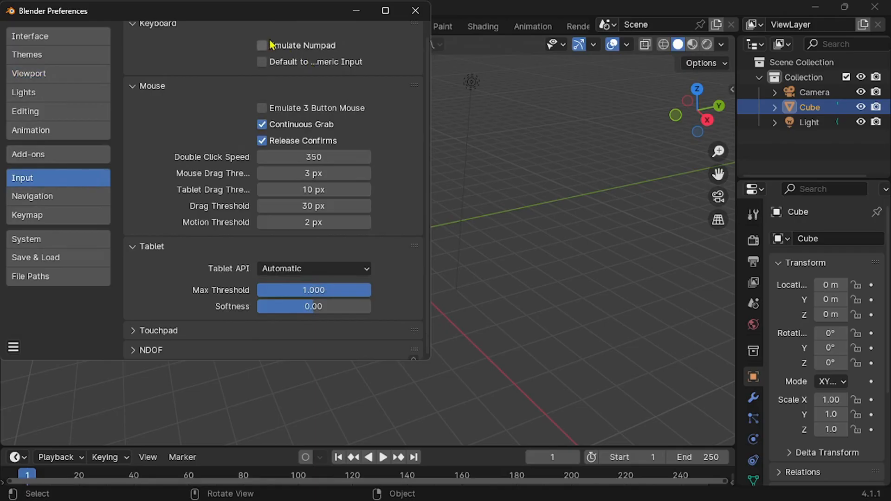
click(261, 46)
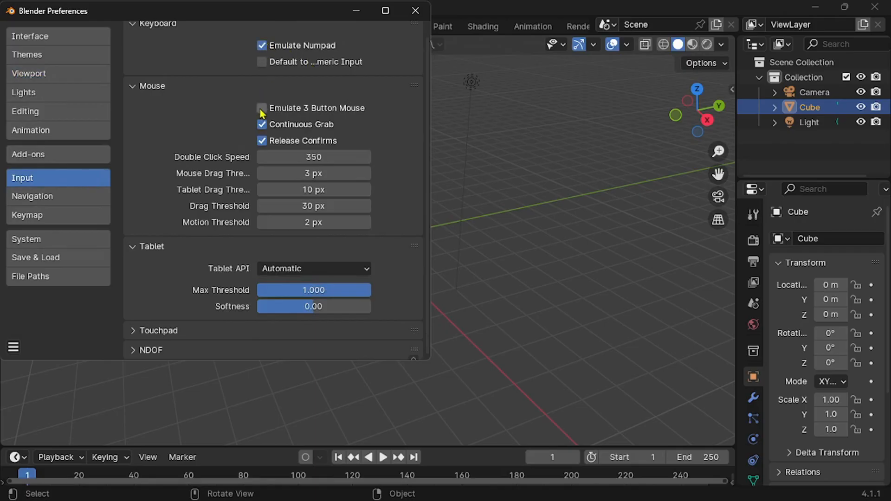
click(262, 108)
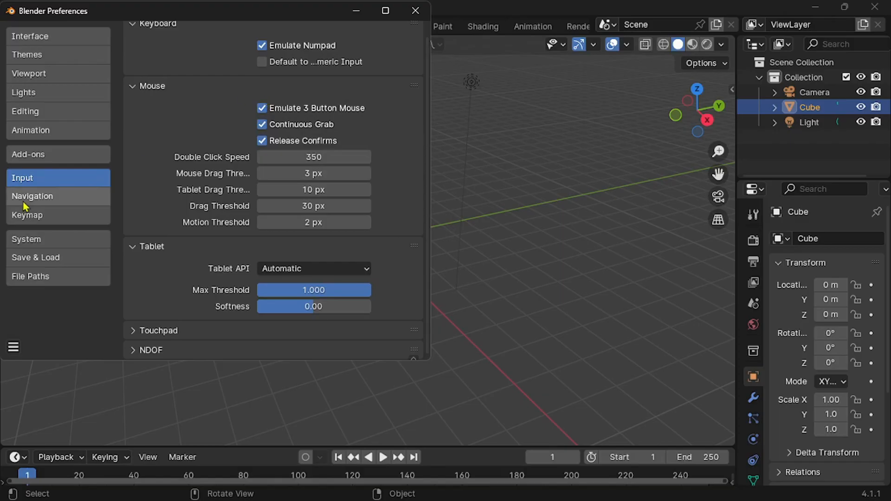
- In Navigation preferences, switch Auto Perspective off and then back on
click(33, 195)
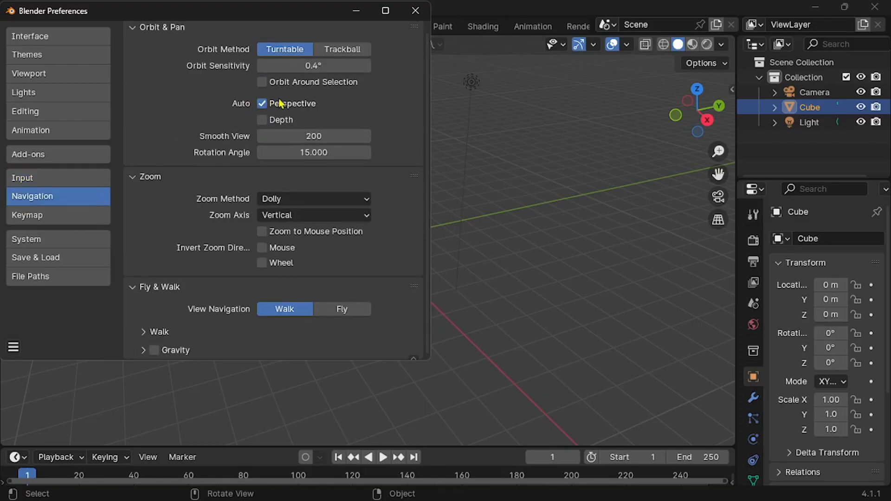
mouse_move(261, 104)
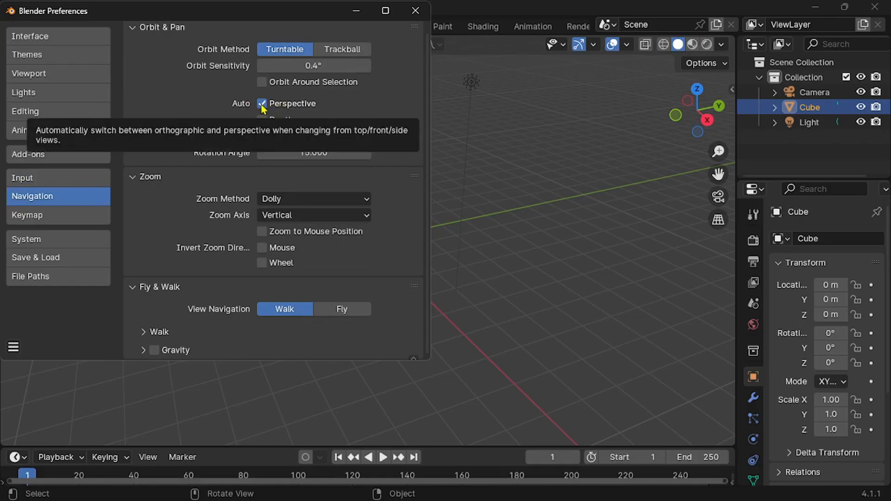
click(13, 347)
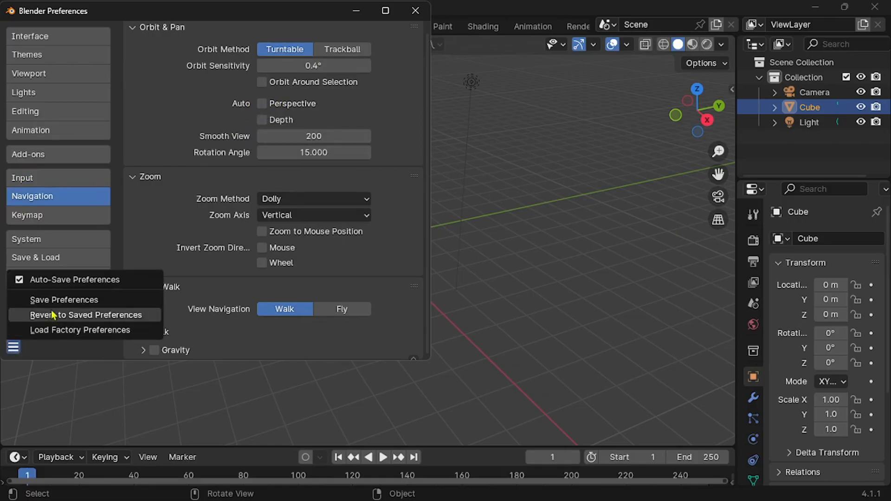
click(85, 315)
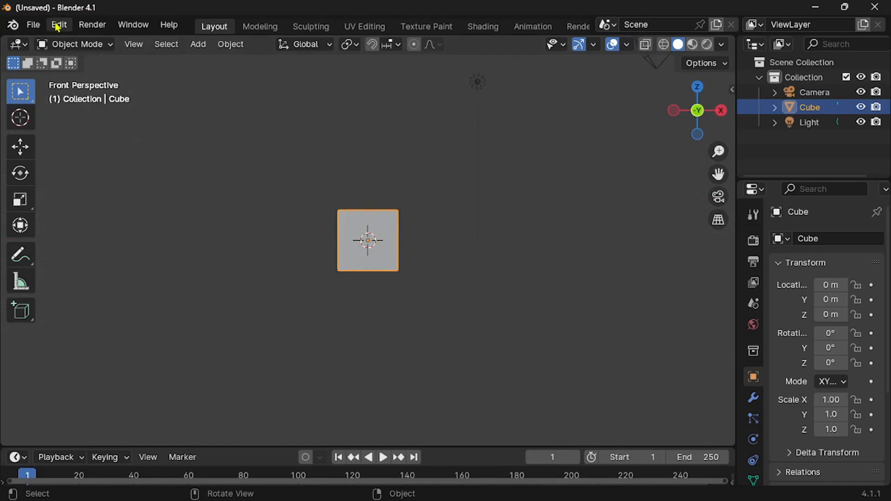
click(58, 25)
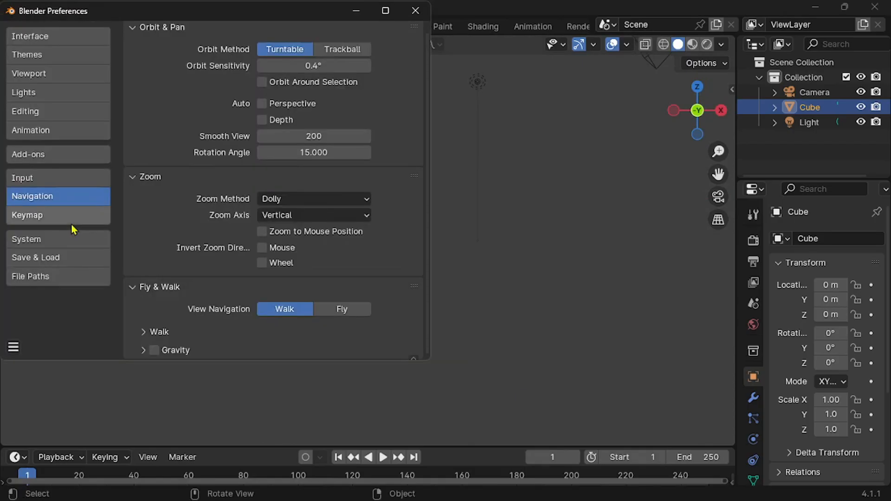
click(262, 104)
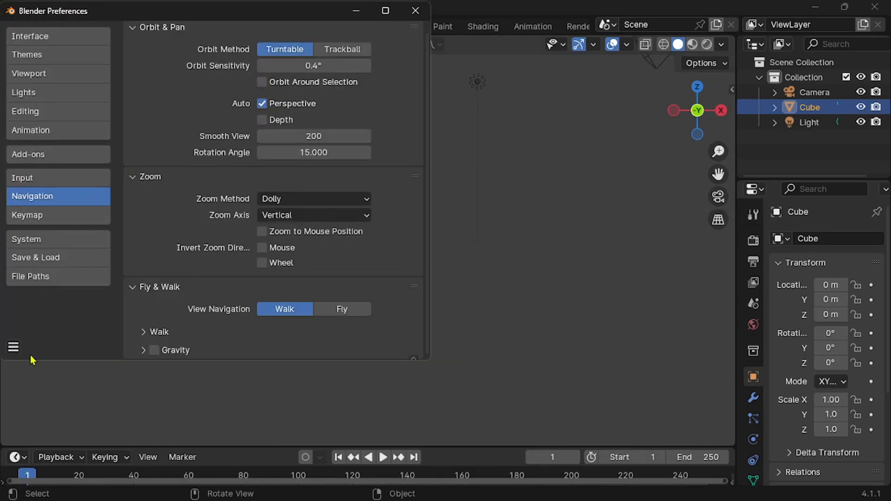
click(13, 347)
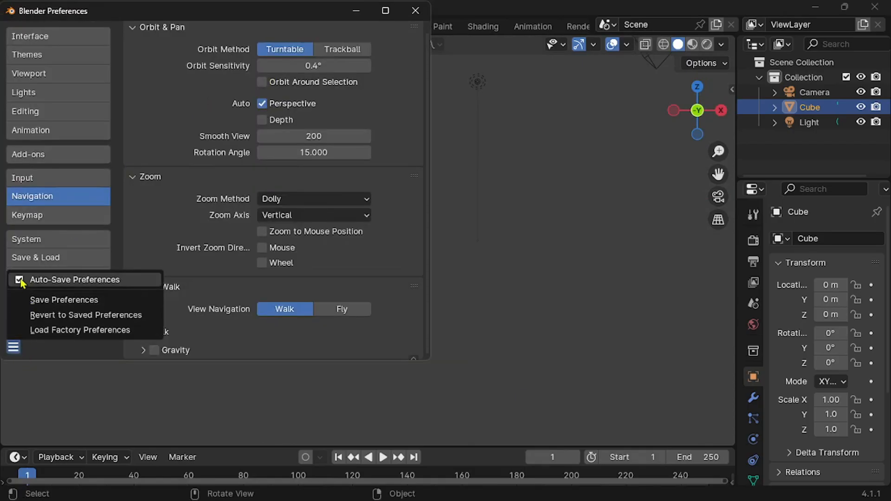
- Disable Auto-Save Preferences and close the Preferences window
click(63, 299)
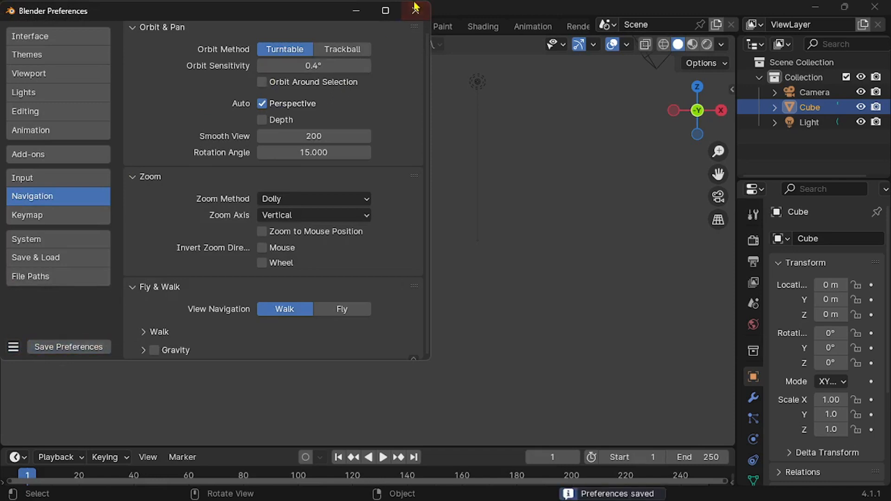
click(415, 11)
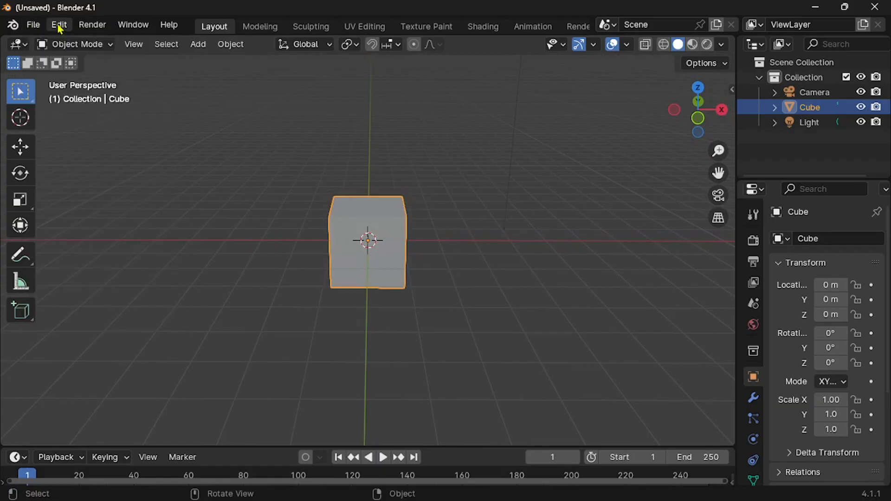
click(58, 24)
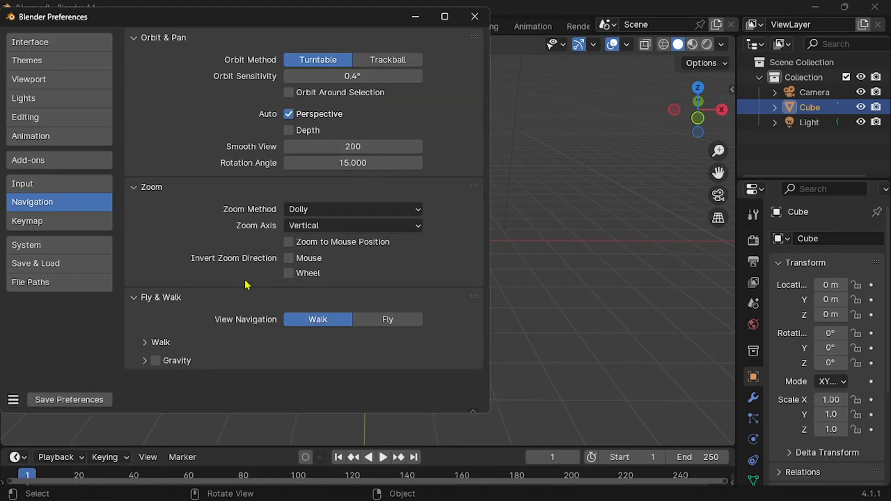
- Change the keymap so the spacebar opens Search instead of playback
click(27, 221)
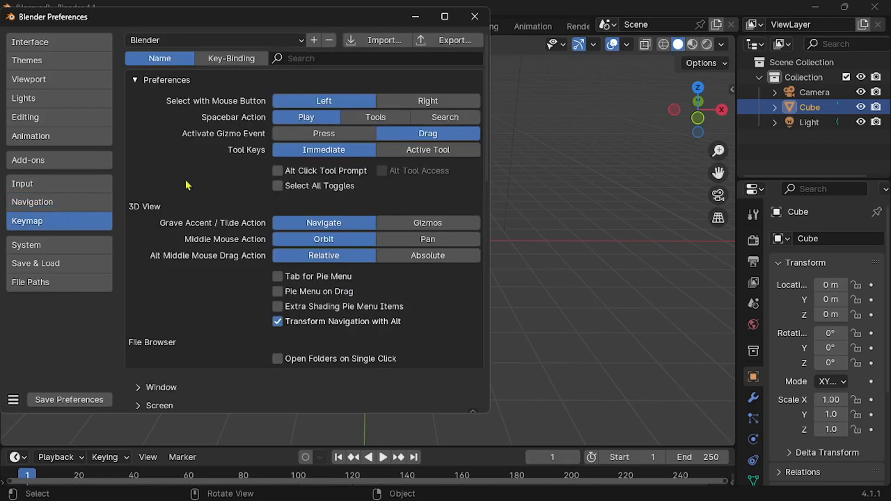
click(445, 117)
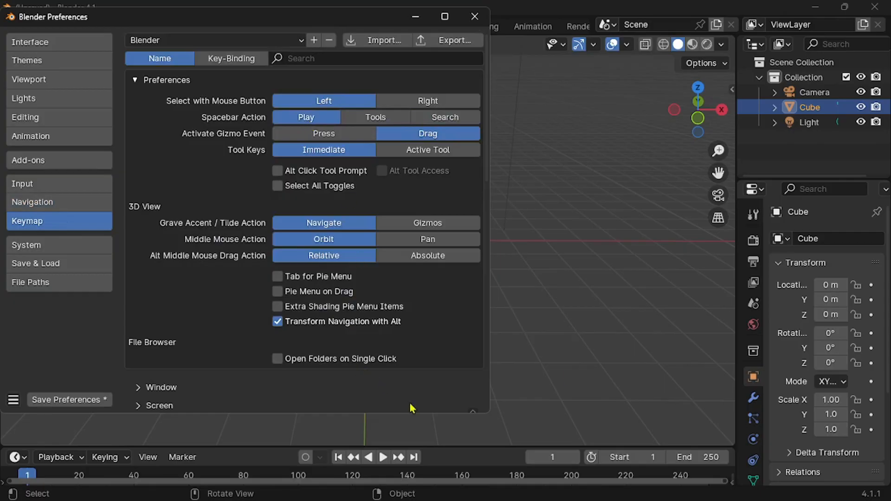
click(382, 457)
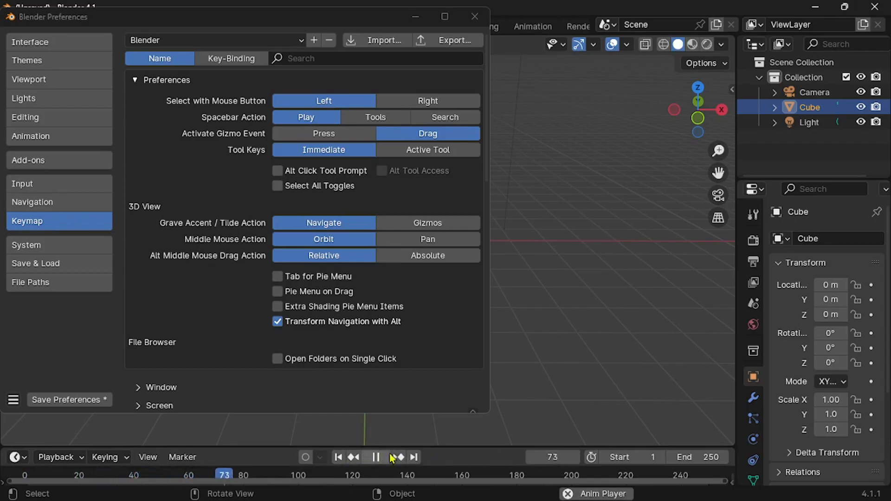
click(375, 456)
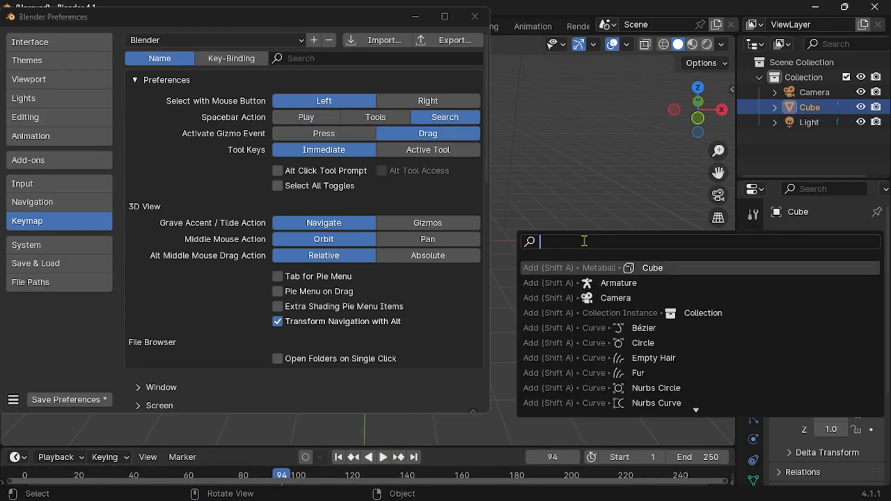
- Try the spacebar operator search, then save the preferences
text(sg)
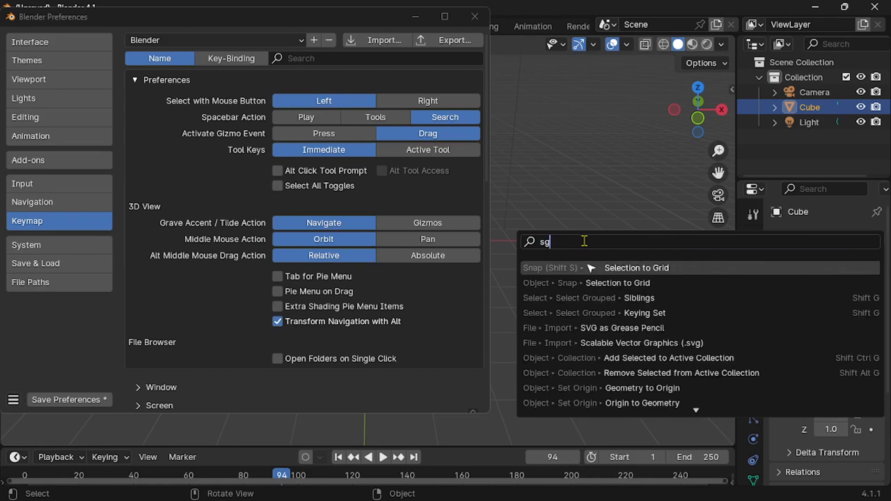
text(subscri)
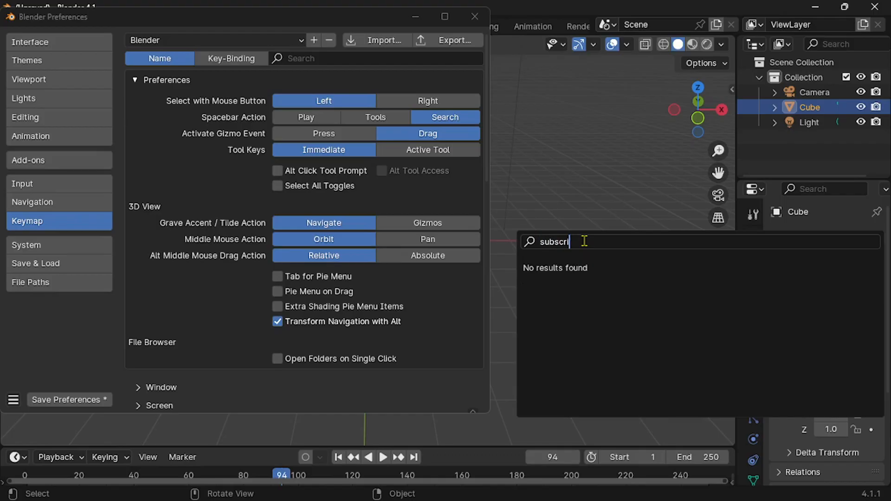
text(su)
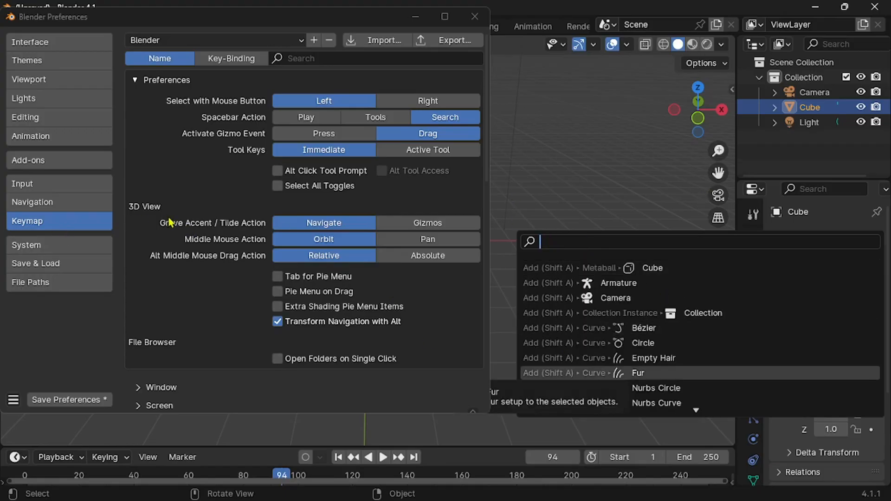
click(30, 282)
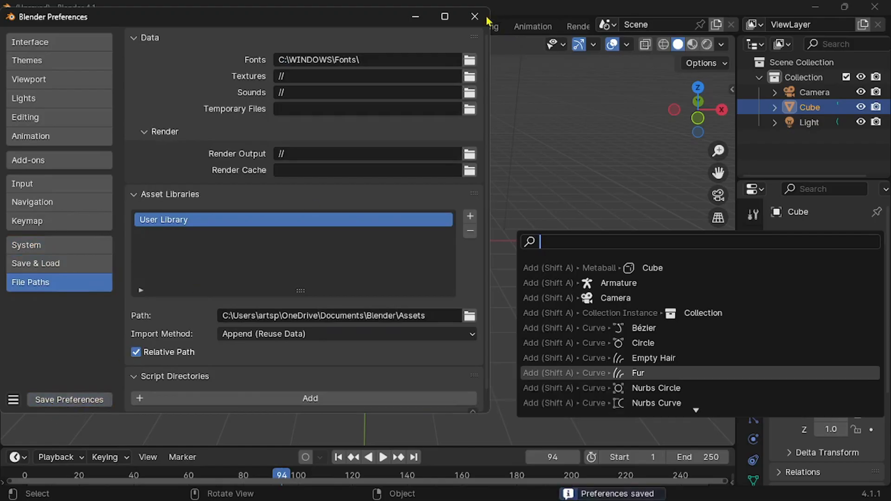
- Close the Preferences window to return to the default cube scene
click(474, 16)
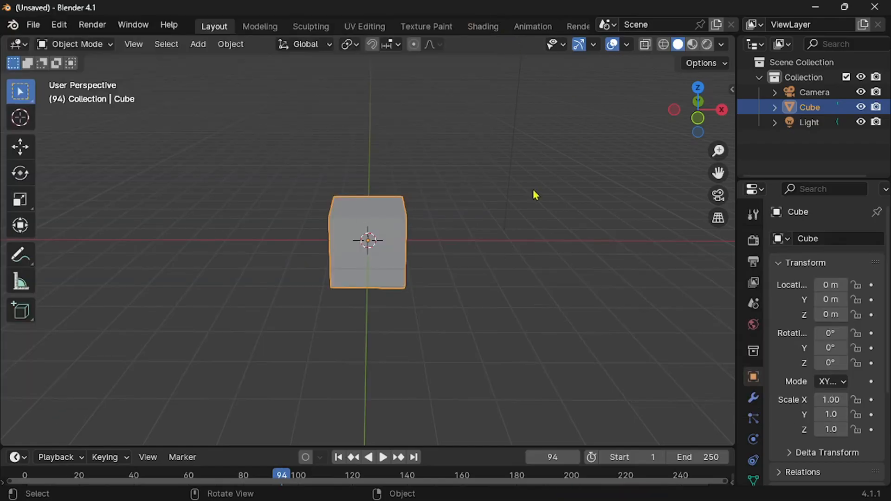
mouse_move(673, 407)
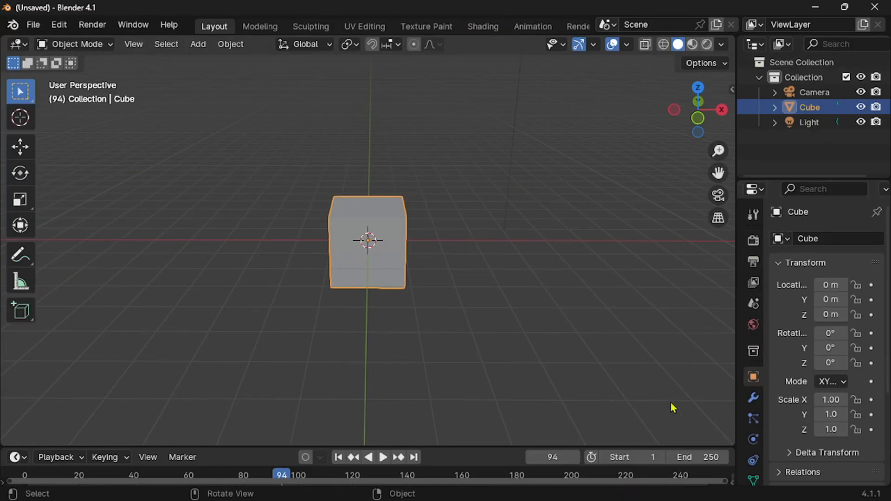
mouse_move(427, 434)
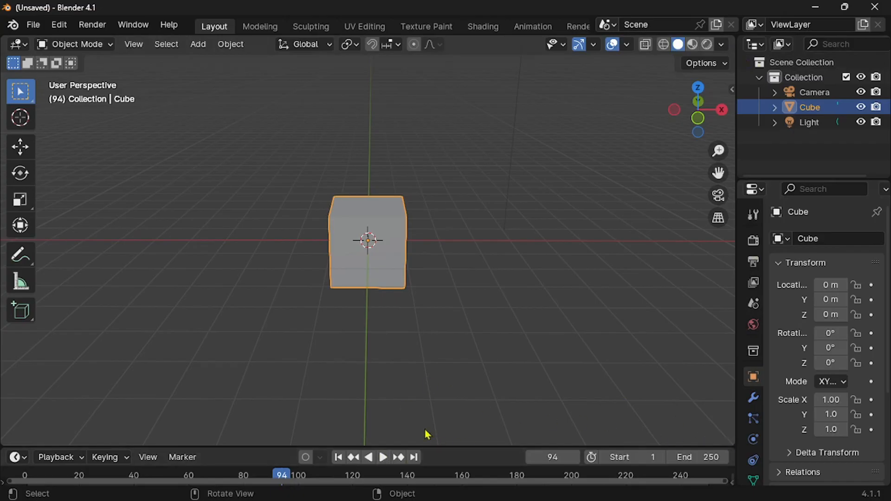
mouse_move(361, 477)
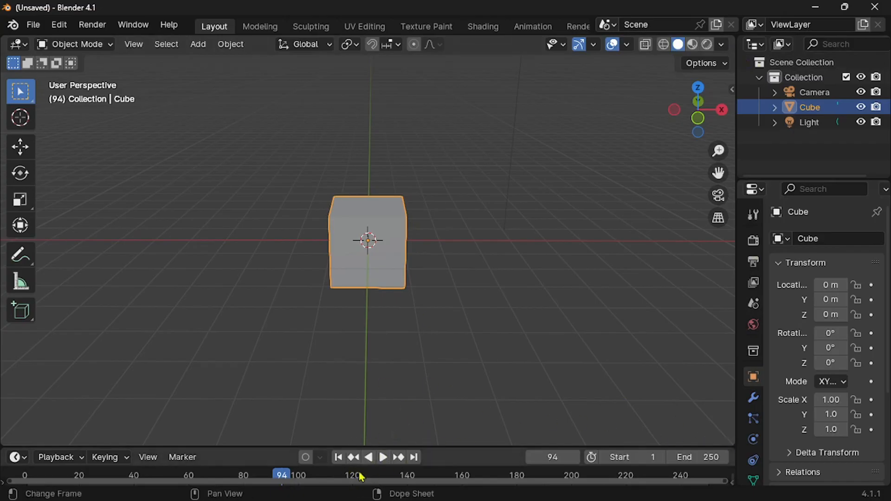
mouse_move(716, 432)
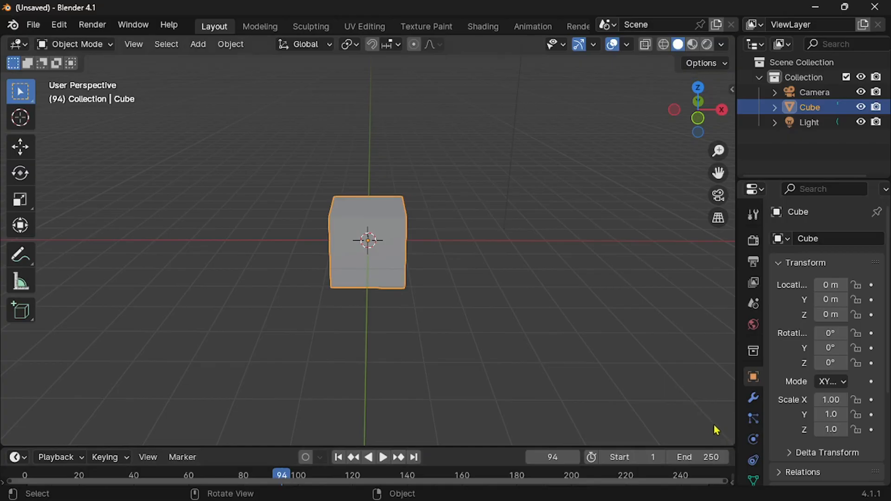
mouse_move(733, 443)
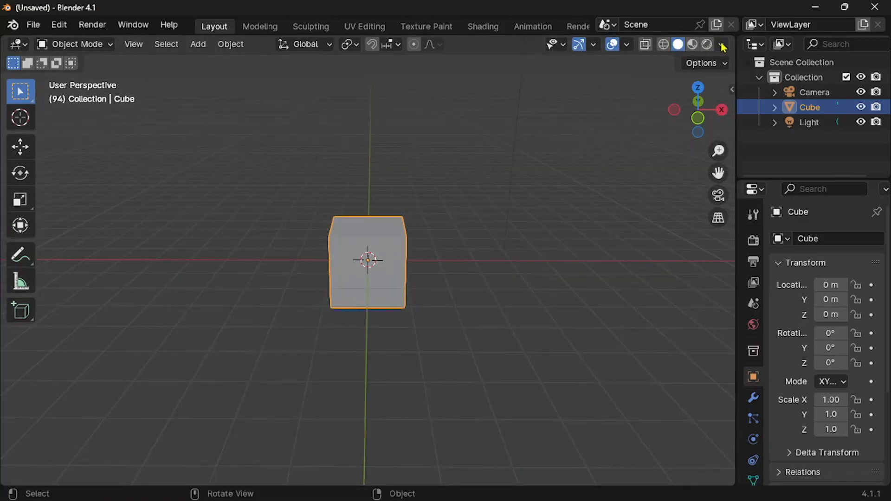
- Turn on Cavity in the viewport shading options with cavity type set to Both
click(721, 45)
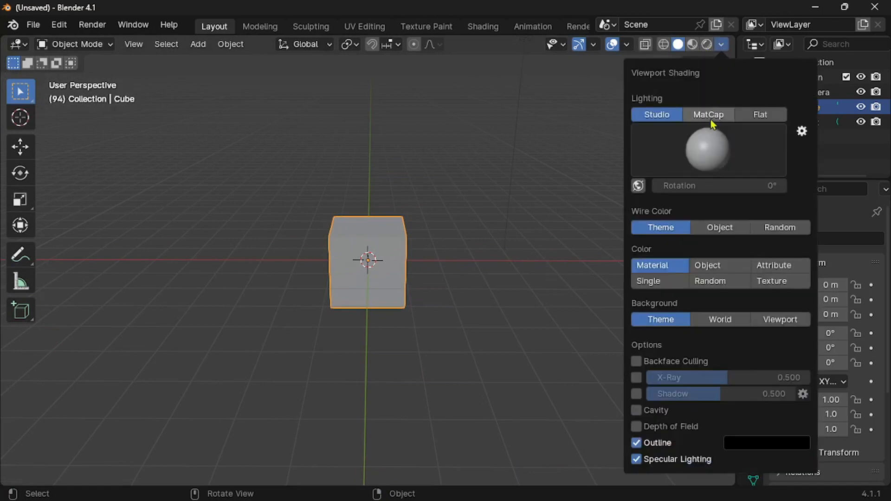
mouse_move(682, 352)
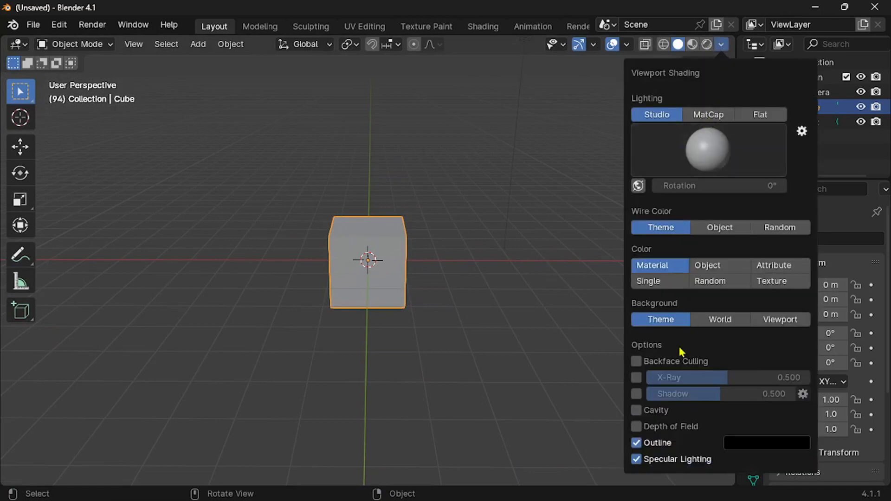
click(635, 410)
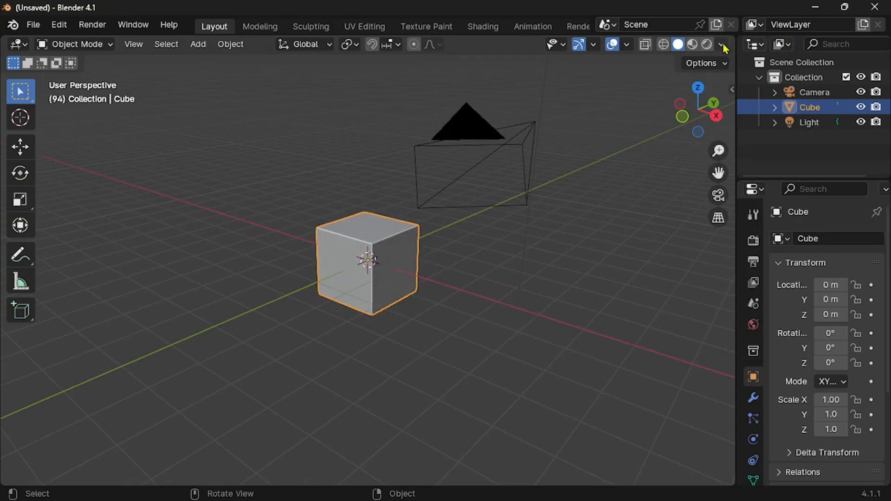
click(722, 44)
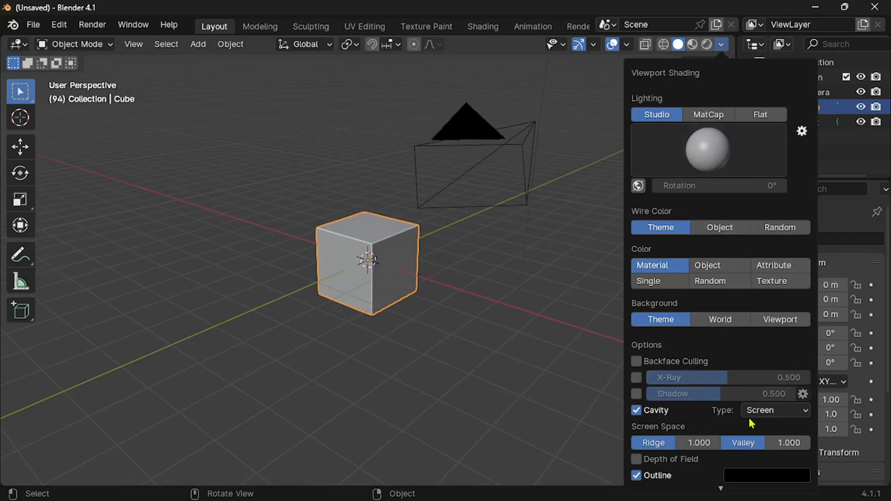
click(774, 410)
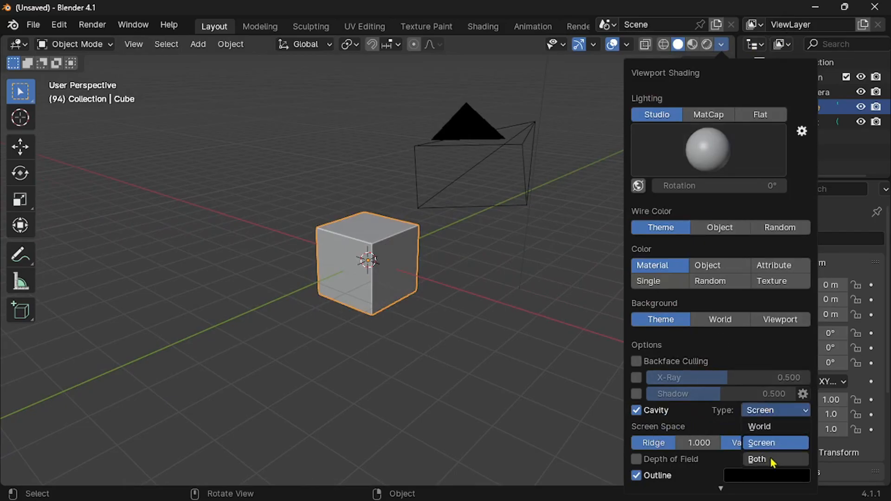
click(756, 459)
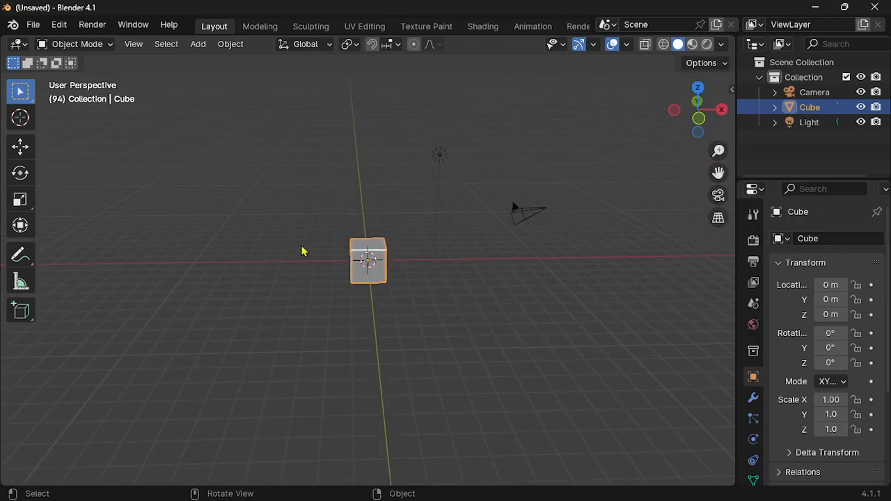
- Save the current scene as the startup file via File > Defaults and confirm
click(32, 25)
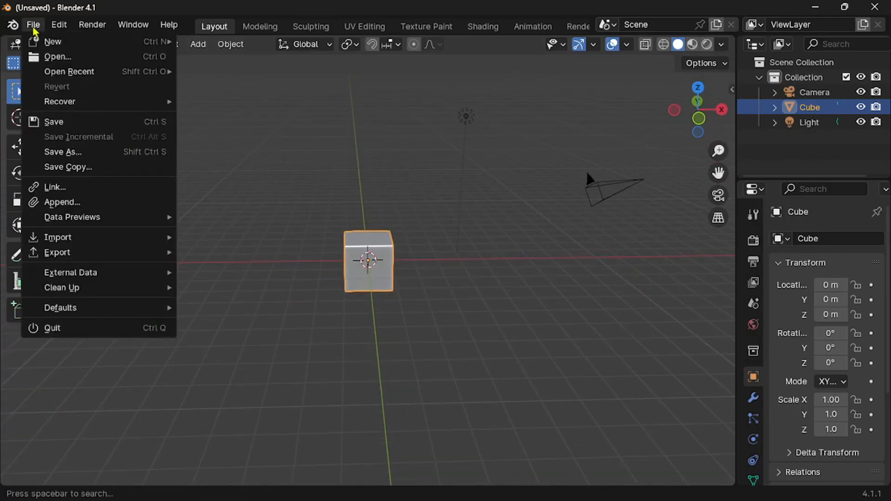
mouse_move(60, 307)
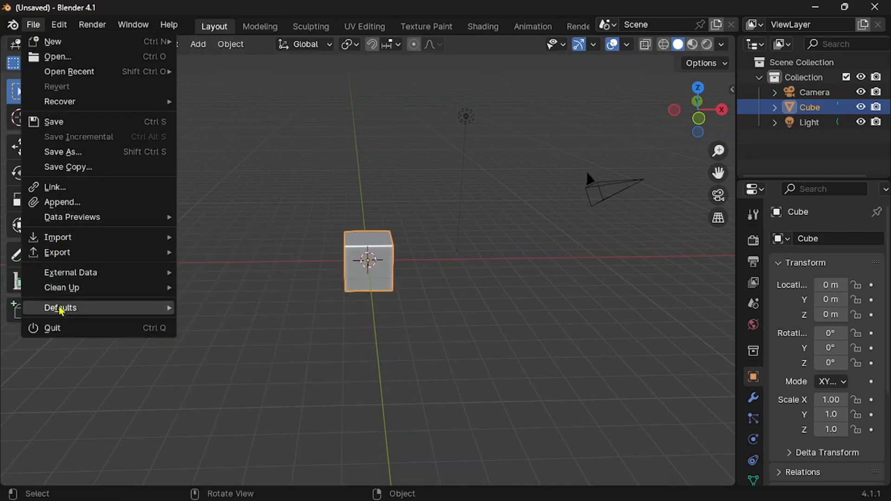
click(60, 307)
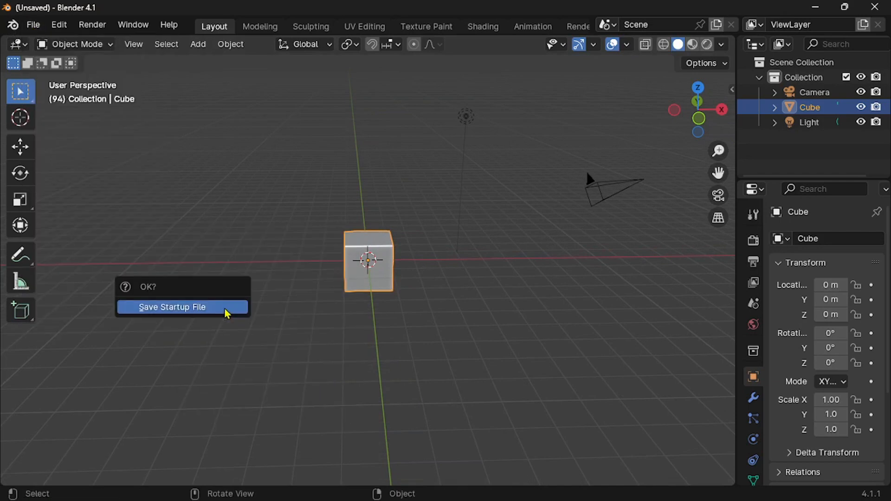
click(171, 307)
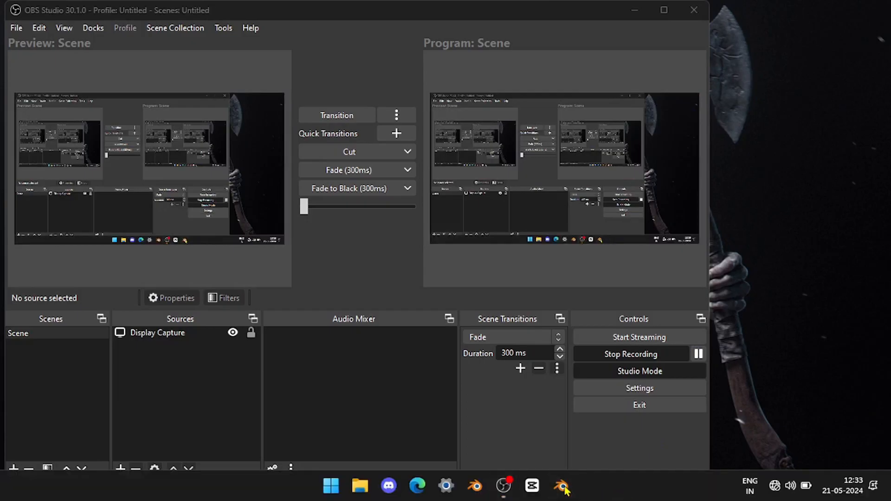
- Relaunch Blender from the Windows taskbar while OBS keeps recording
click(562, 486)
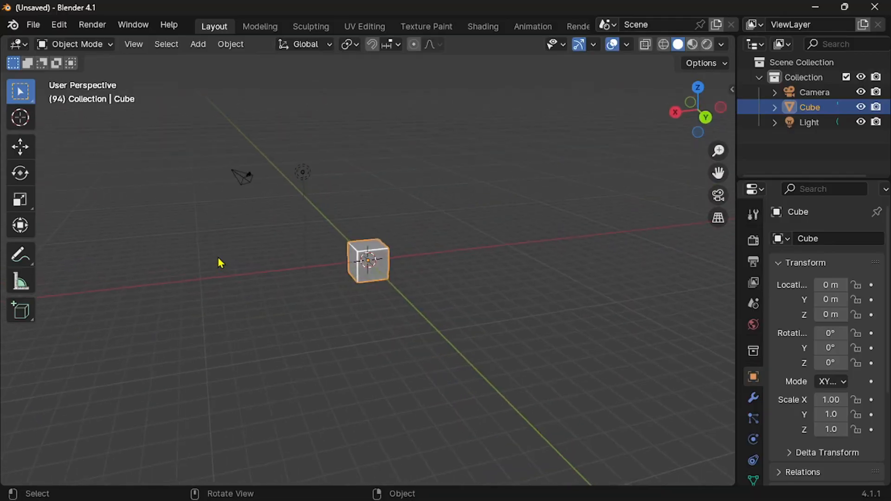
mouse_move(380, 291)
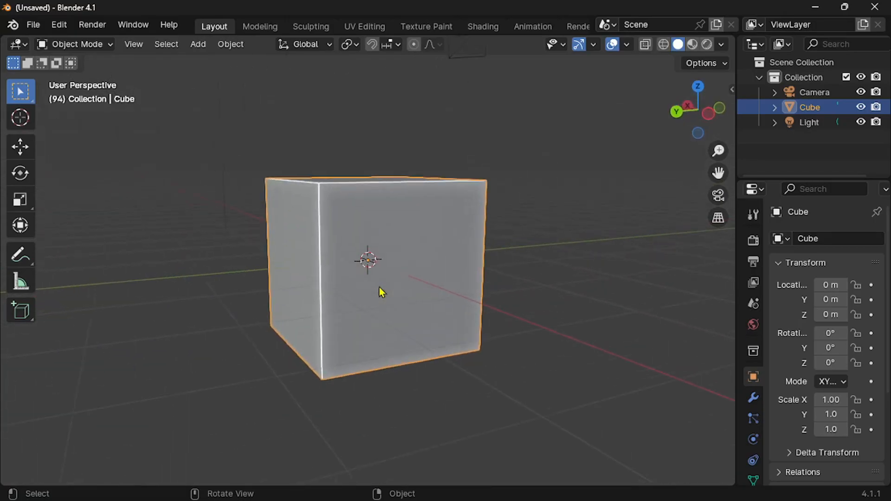
drag(375, 262, 363, 256)
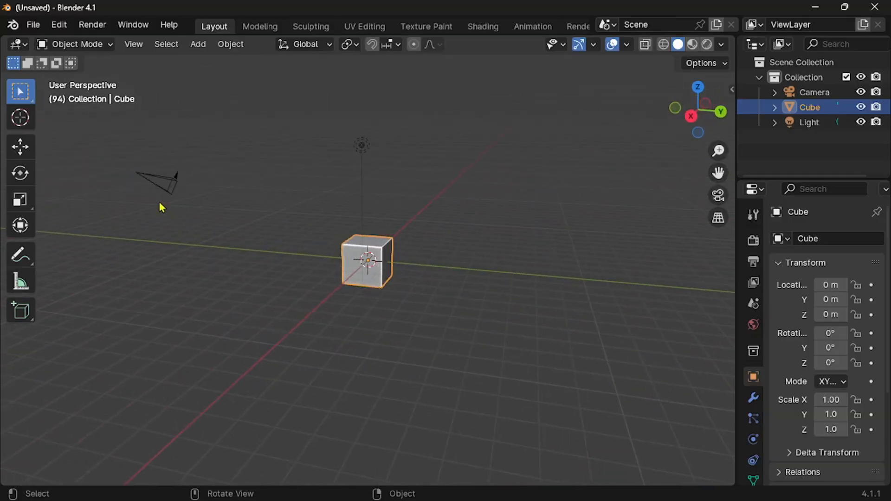
- Select the camera, cube and light together, then deselect all objects
click(159, 182)
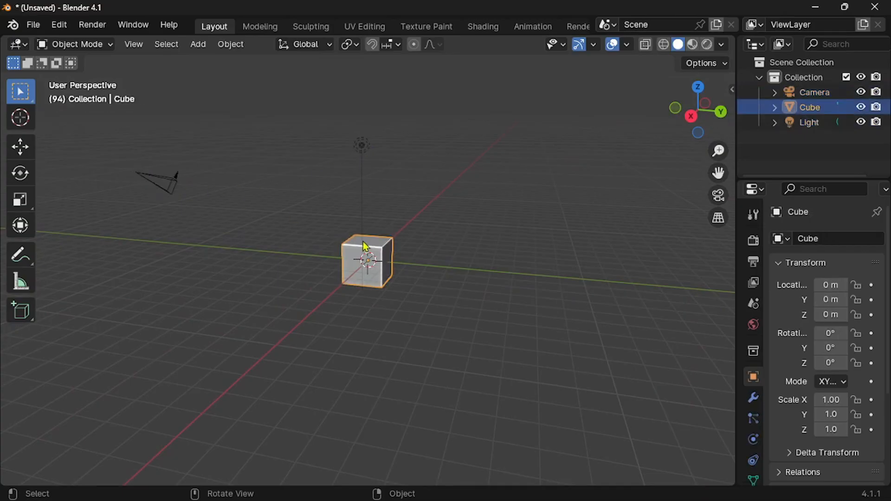
mouse_move(414, 234)
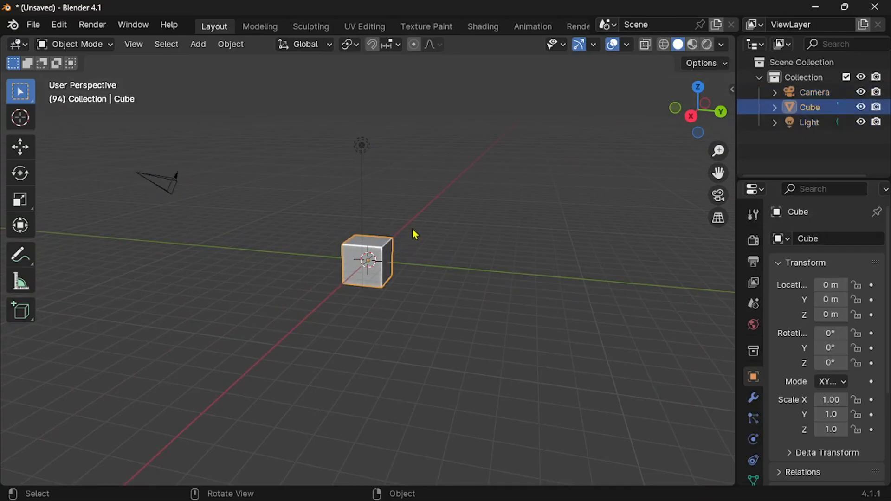
mouse_move(178, 195)
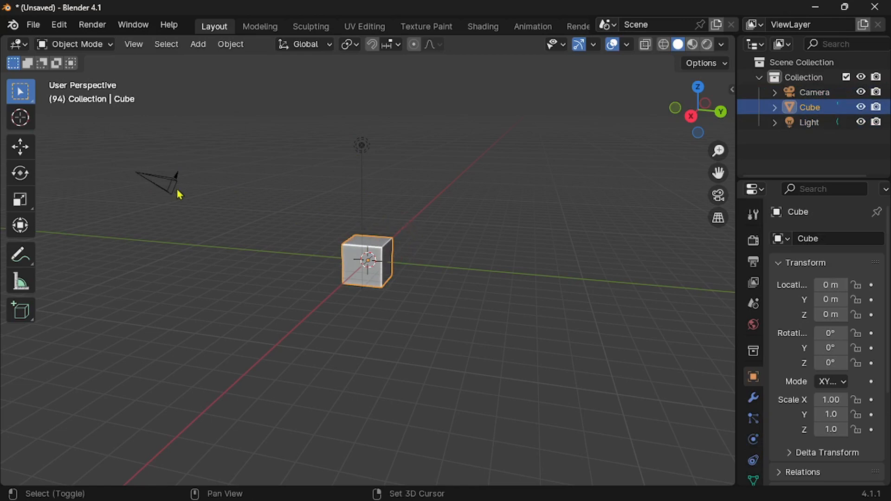
click(160, 182)
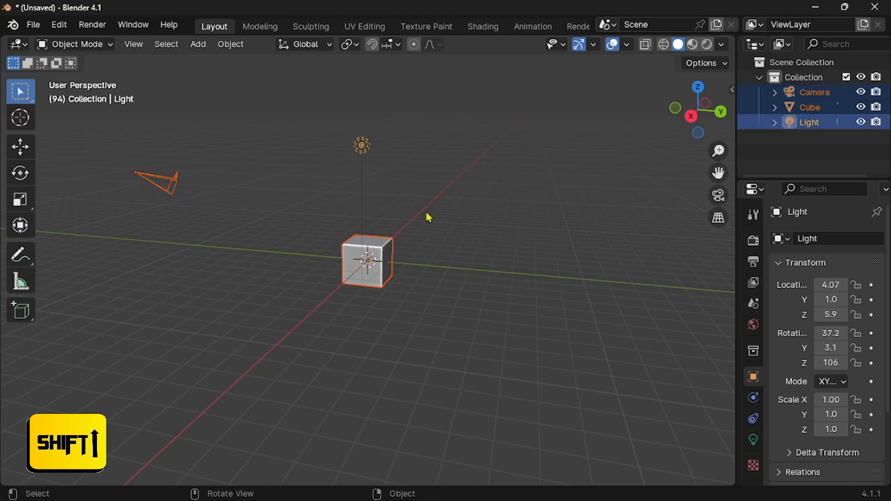
click(455, 224)
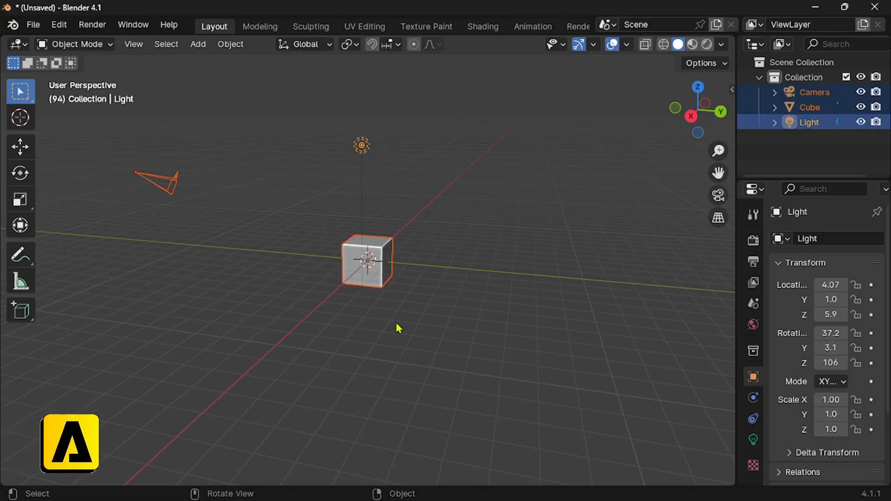
click(295, 271)
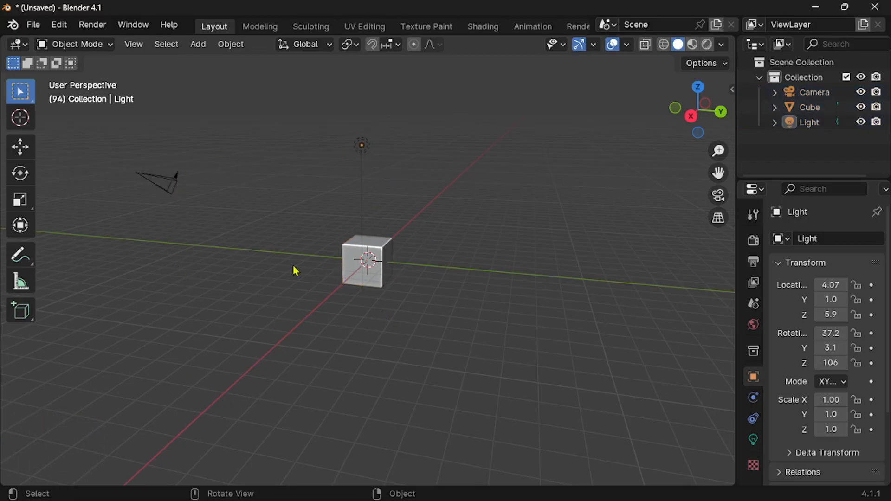
- Select the camera and delete it
click(167, 188)
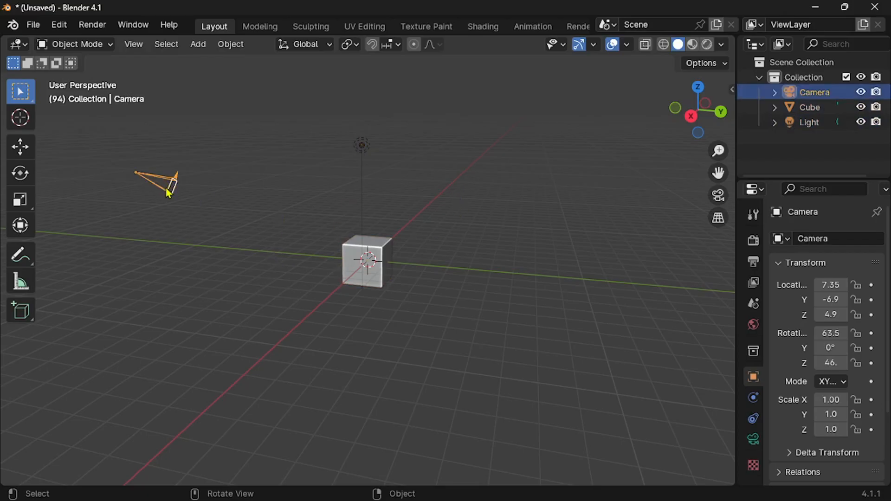
right_click(167, 193)
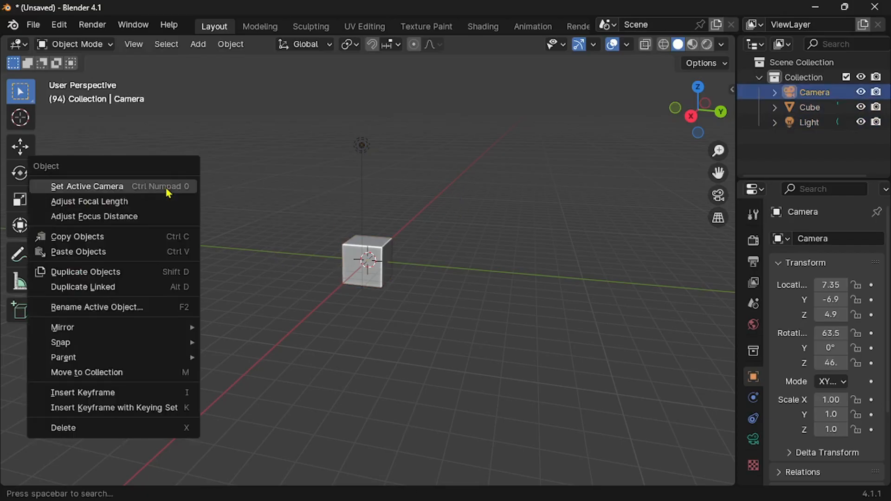
click(87, 185)
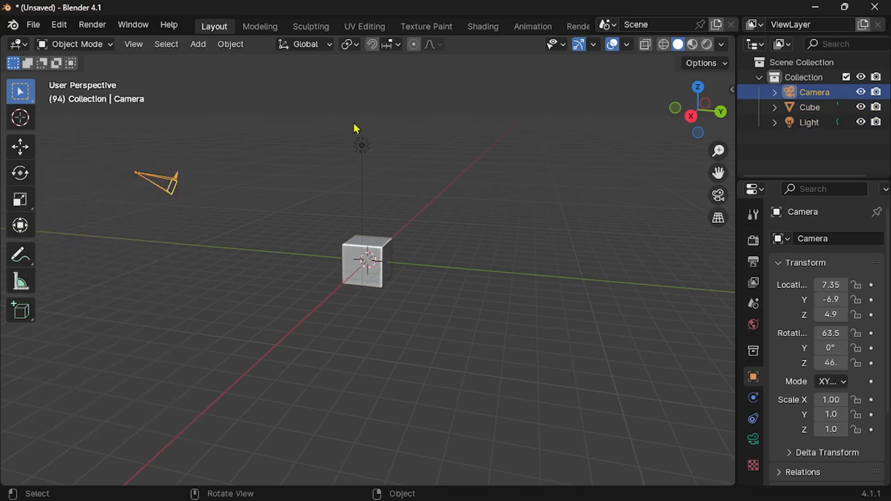
key(x)
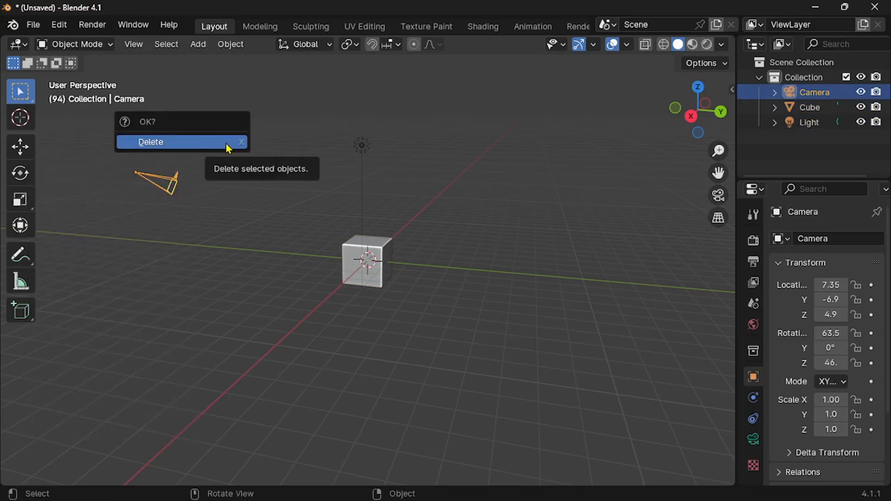
click(150, 141)
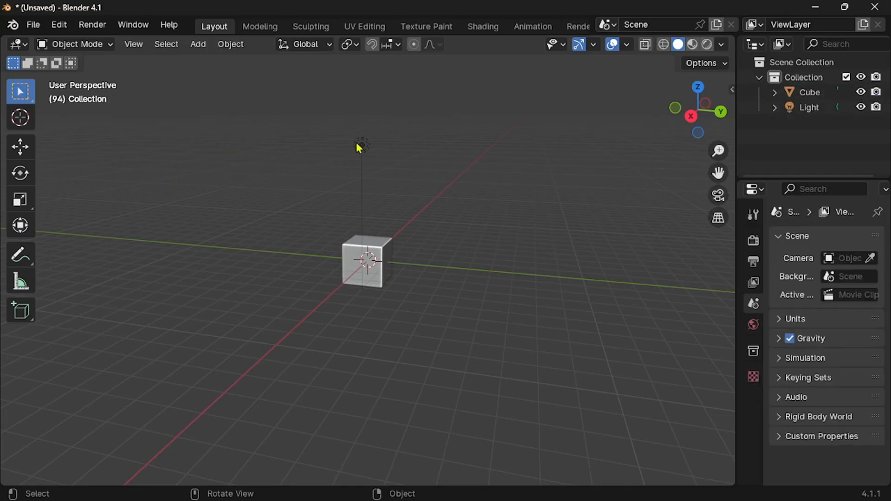
- Delete the light and the cube, leaving the scene empty
key(x)
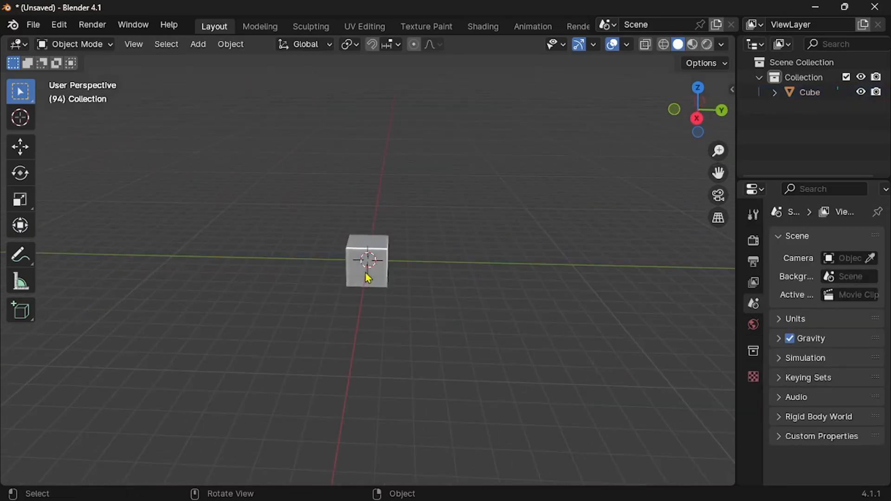
click(366, 261)
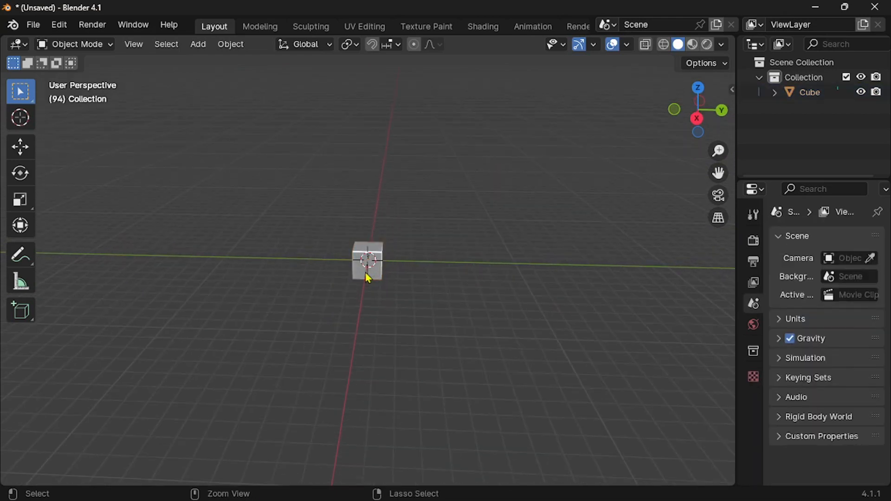
key(ctrl+z)
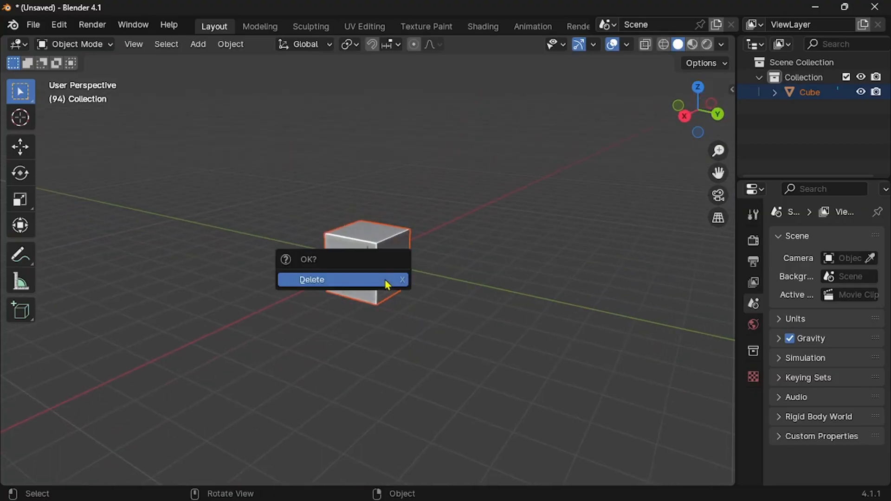
click(311, 279)
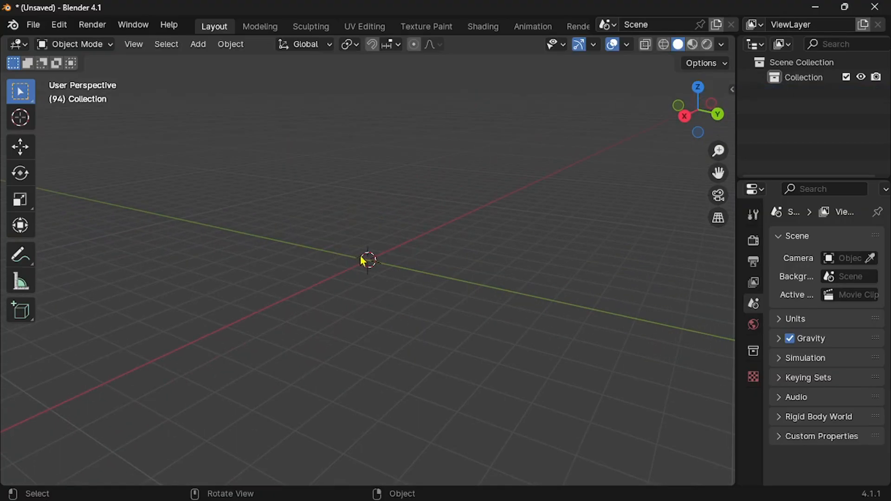
- Add a cube at the world origin through F3 search and select it
key(shift+a)
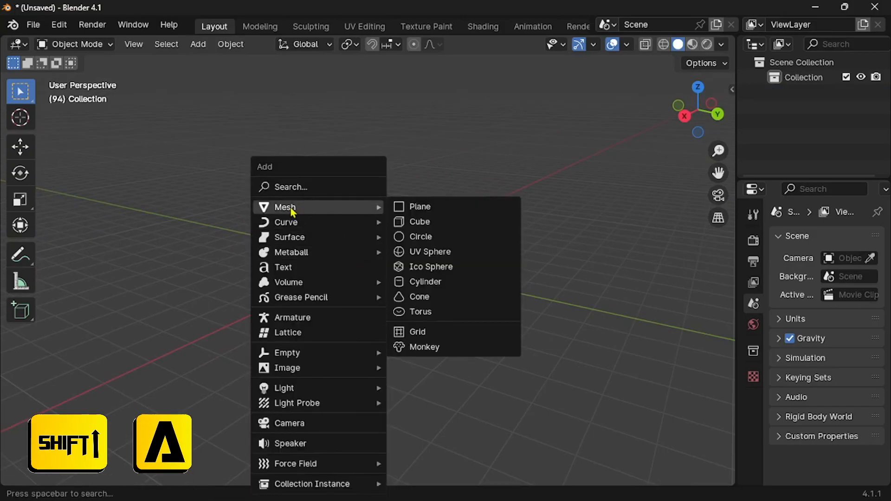
mouse_move(419, 222)
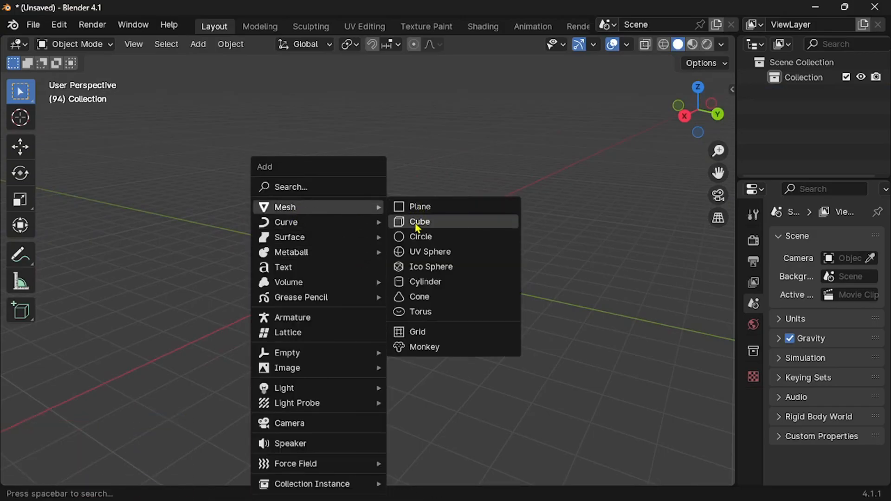
mouse_move(423, 347)
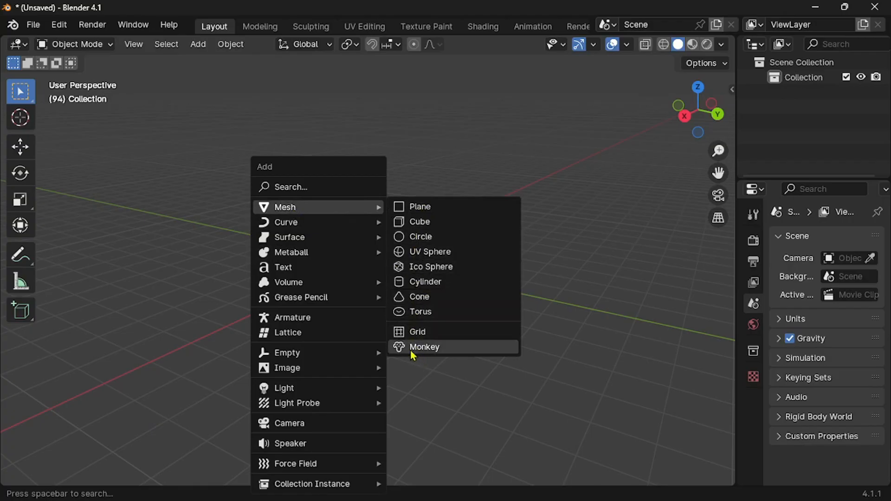
click(423, 346)
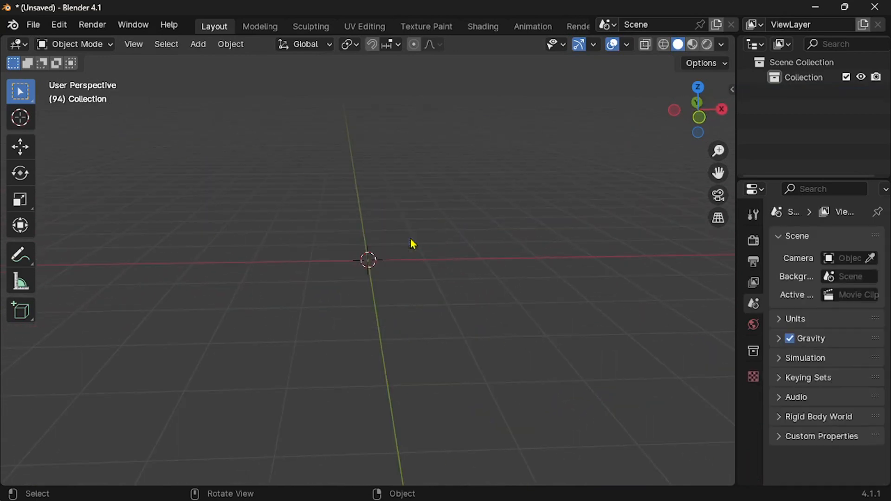
key(f3)
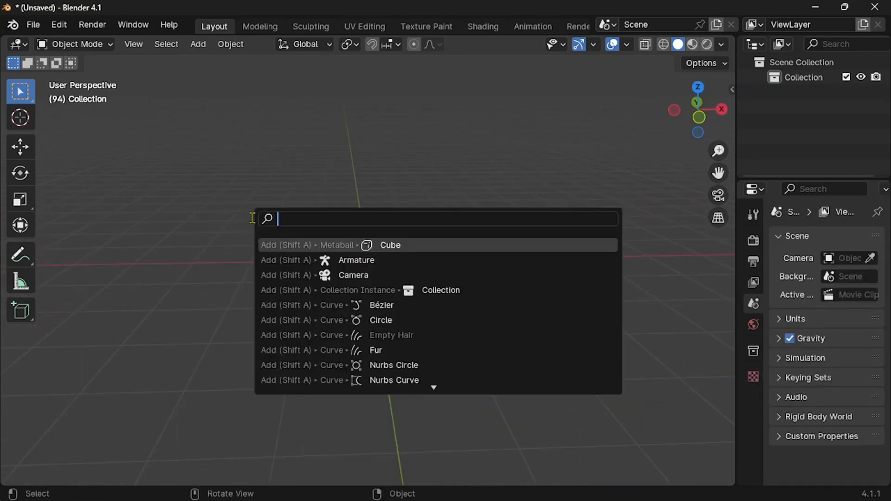
click(391, 245)
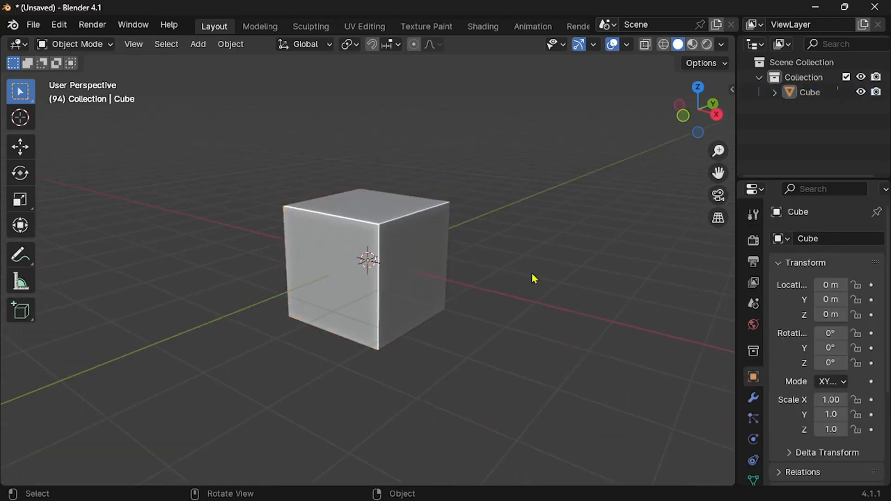
click(316, 312)
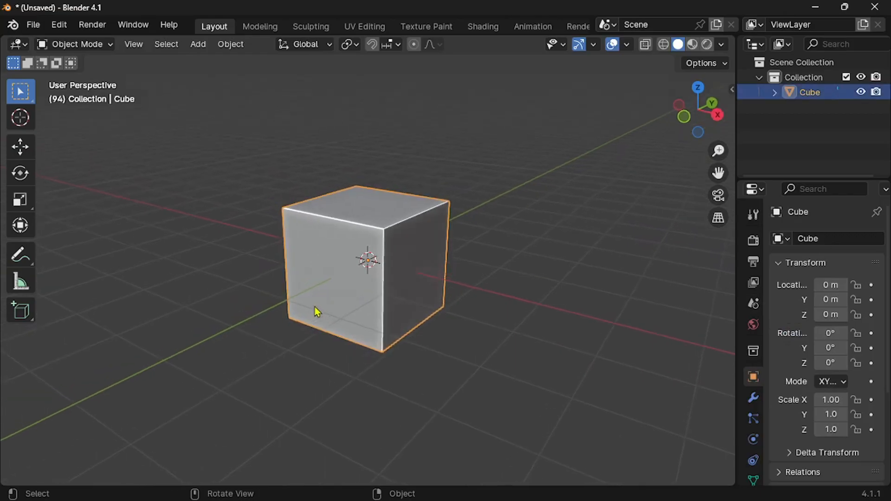
scroll(down, 3)
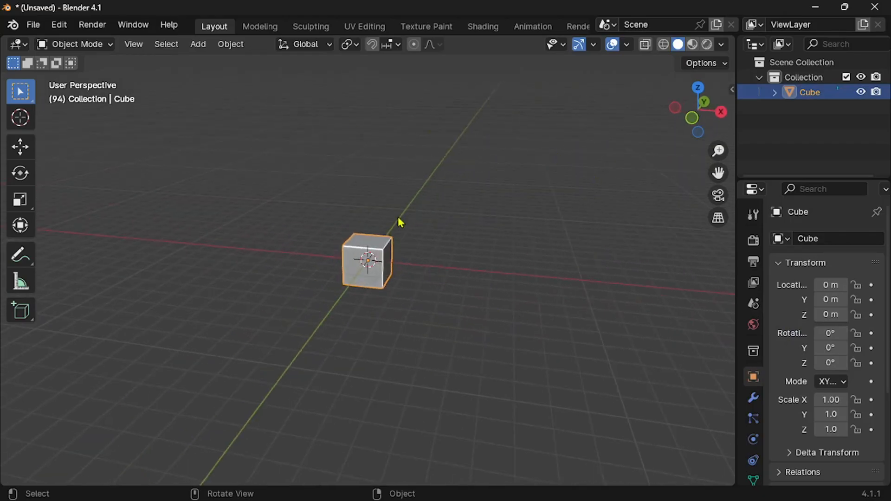
- Move the cube to the lower left at -8.4, -3.7, -3.9 and deselect it
key(g)
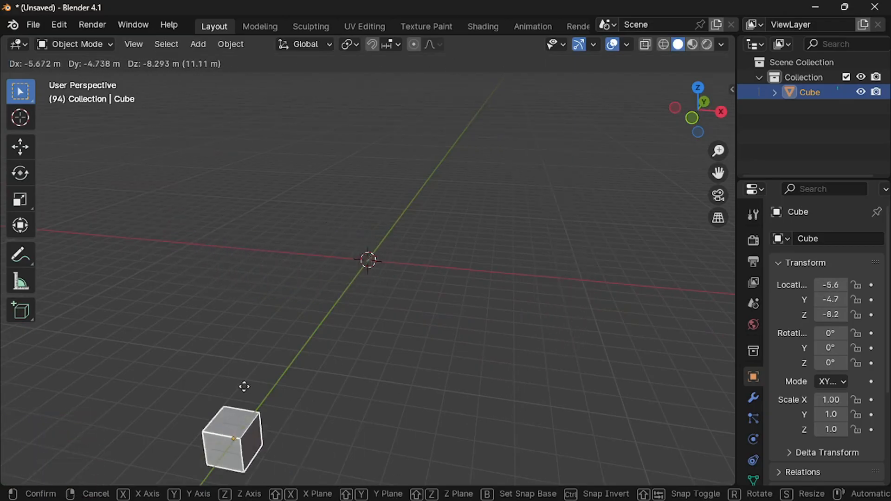
click(374, 268)
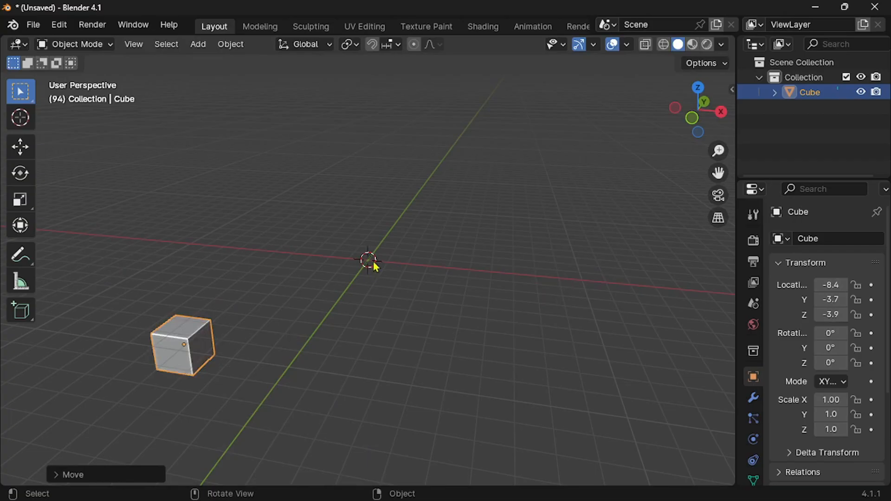
click(369, 261)
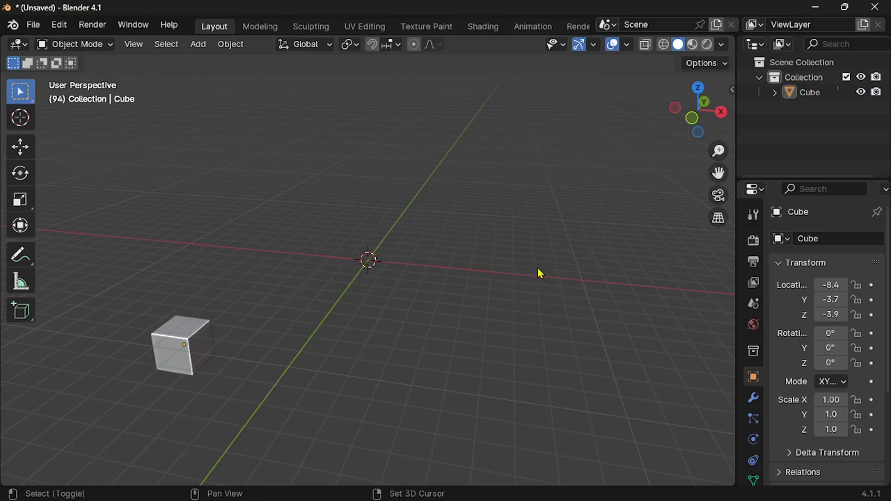
- Reposition the 3D cursor at several spots around the grid
click(537, 273)
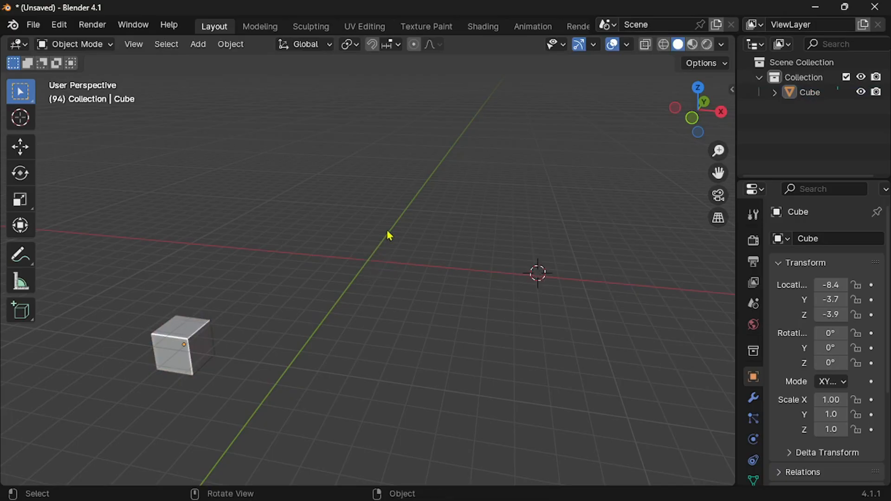
click(433, 164)
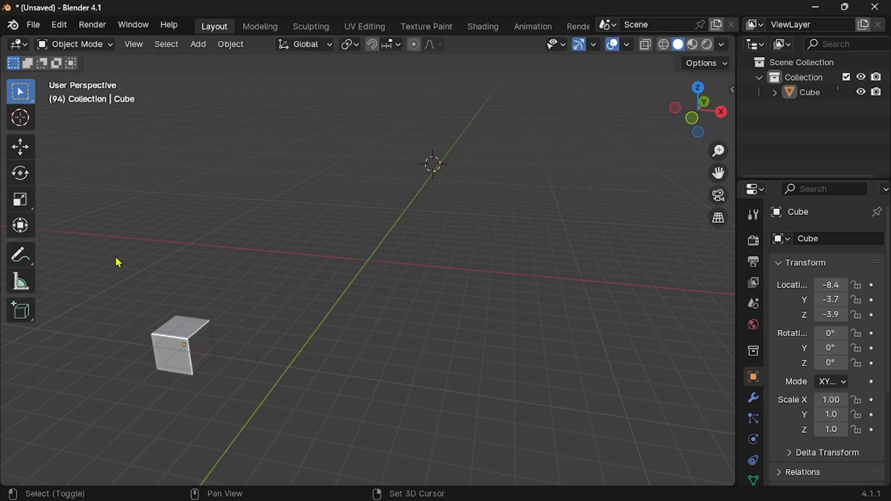
click(116, 256)
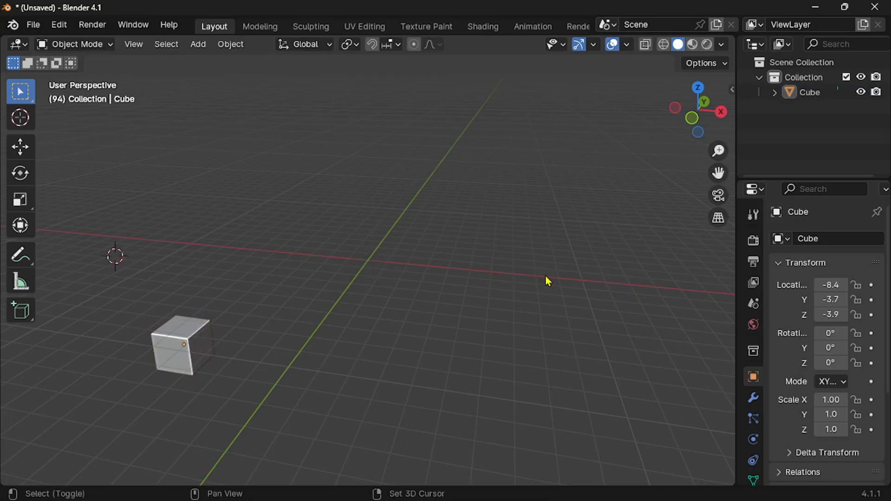
click(198, 44)
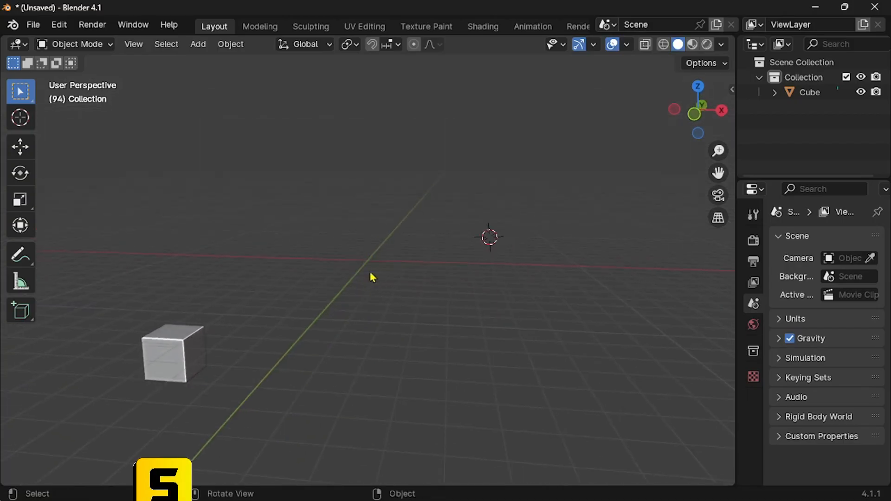
- Return the 3D cursor to world origin and snap the cube to 0, 0, 0
key(shift+s)
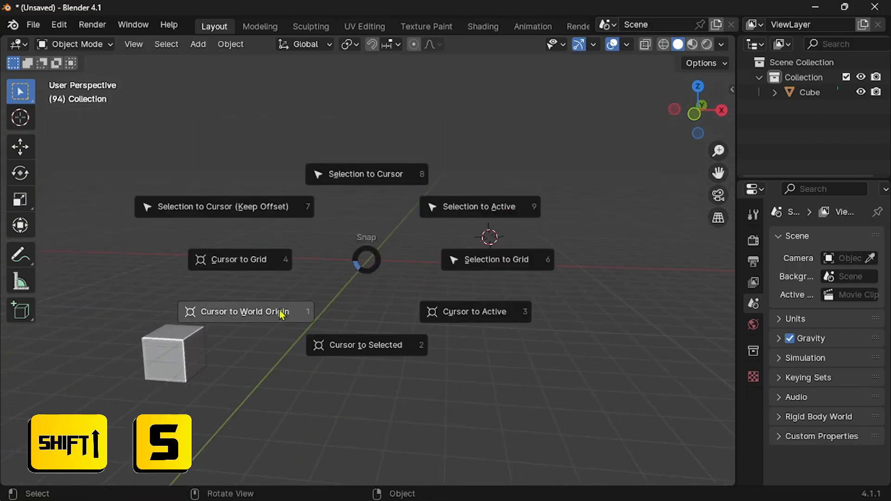
click(246, 312)
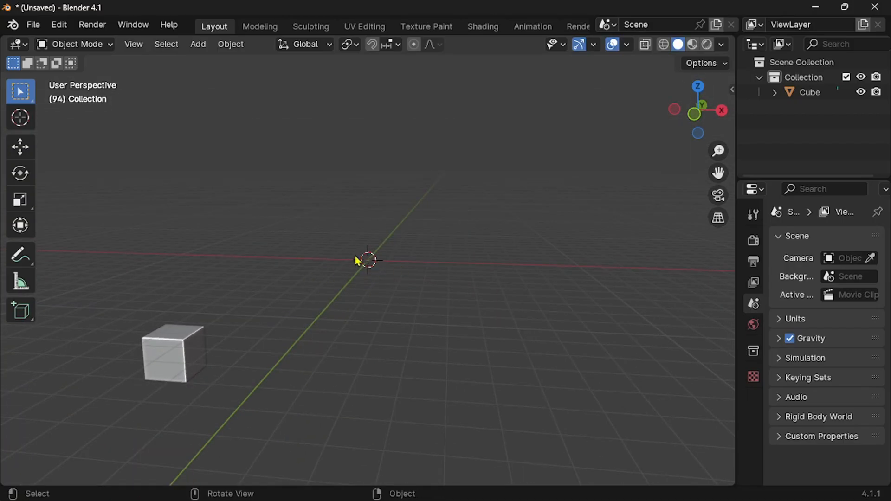
mouse_move(367, 268)
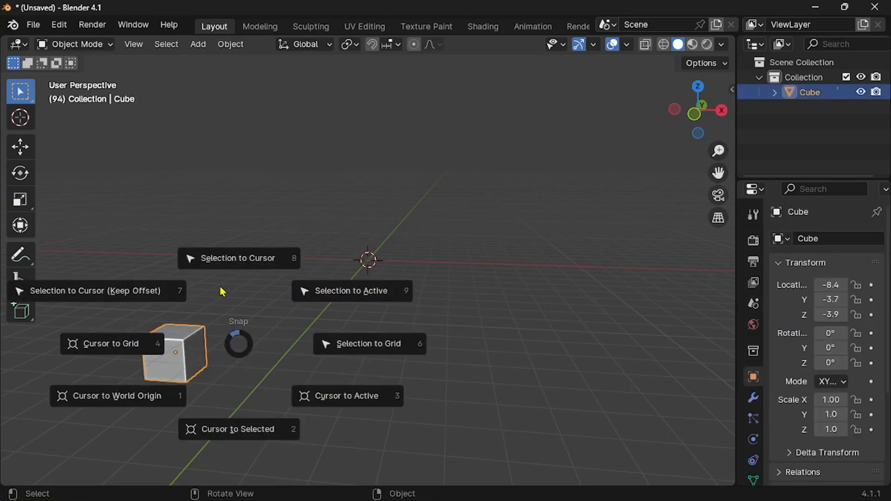
click(239, 258)
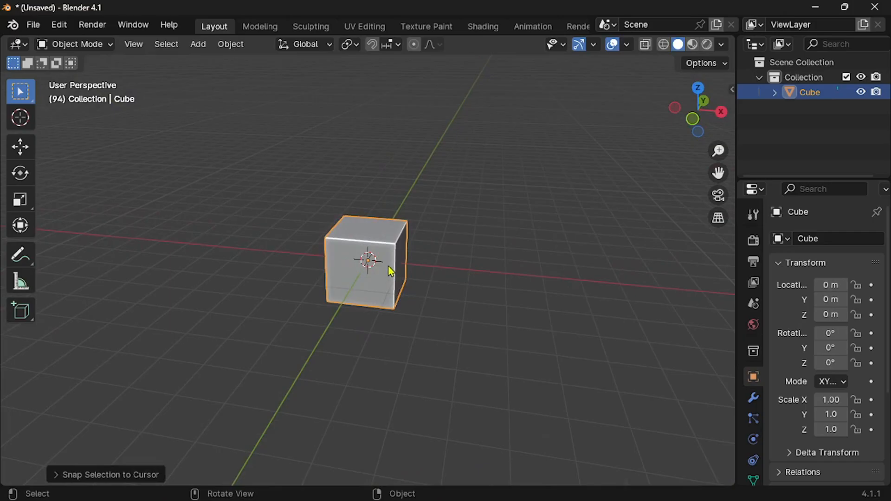
key(g)
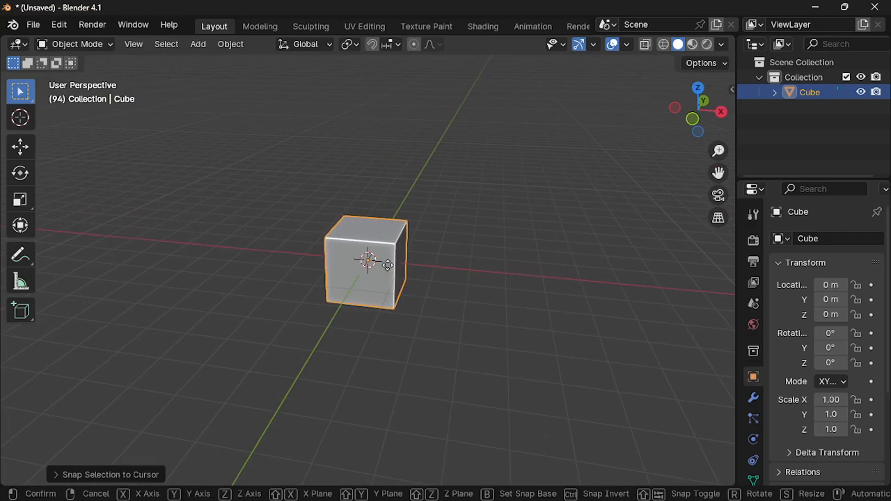
key(z)
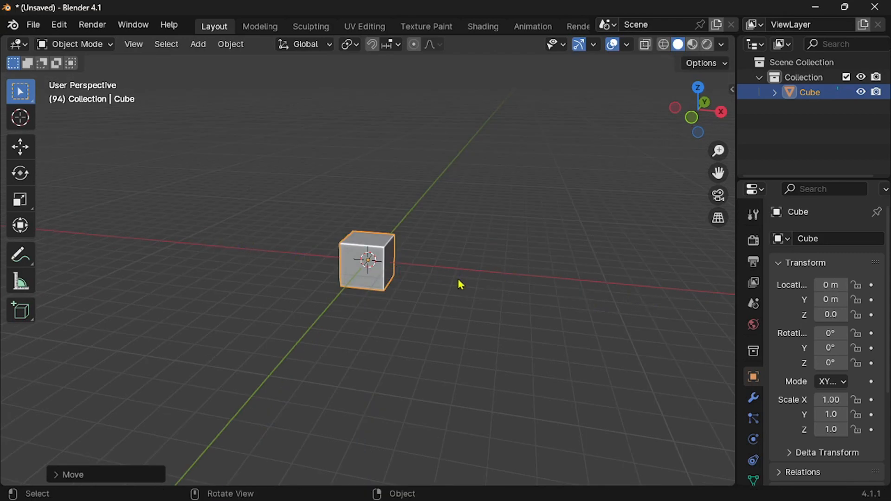
key(g)
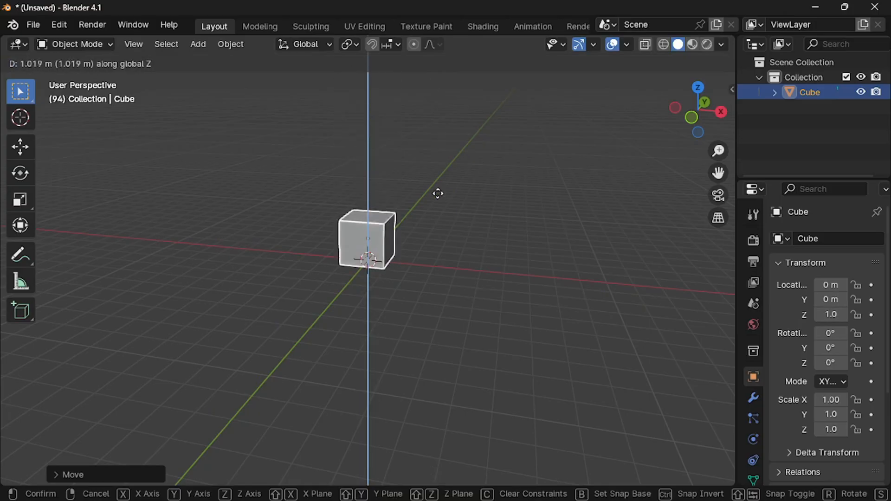
key(z)
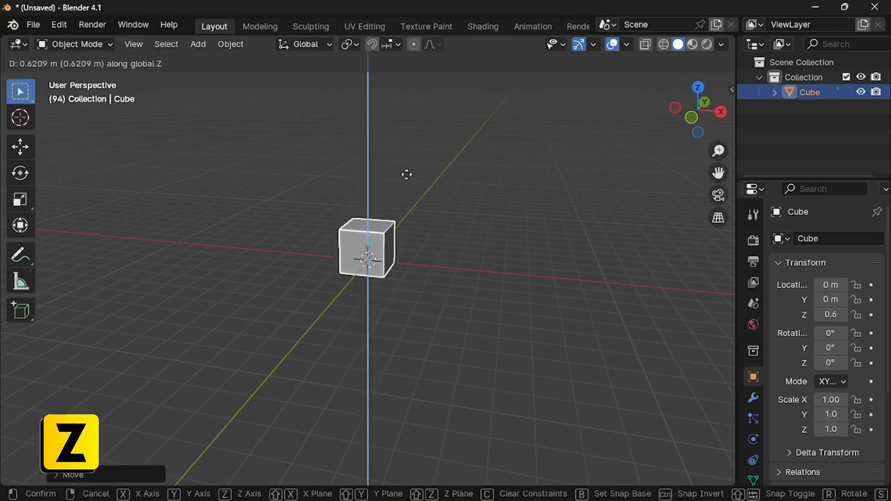
key(x)
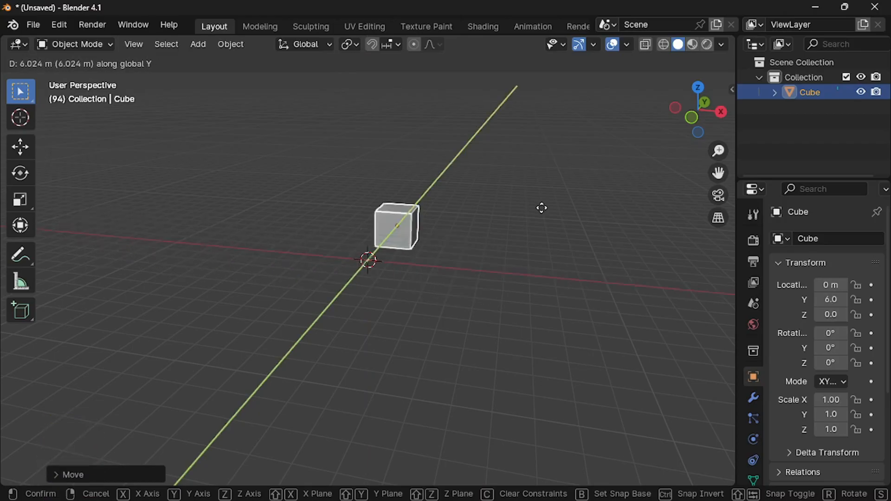
mouse_move(483, 264)
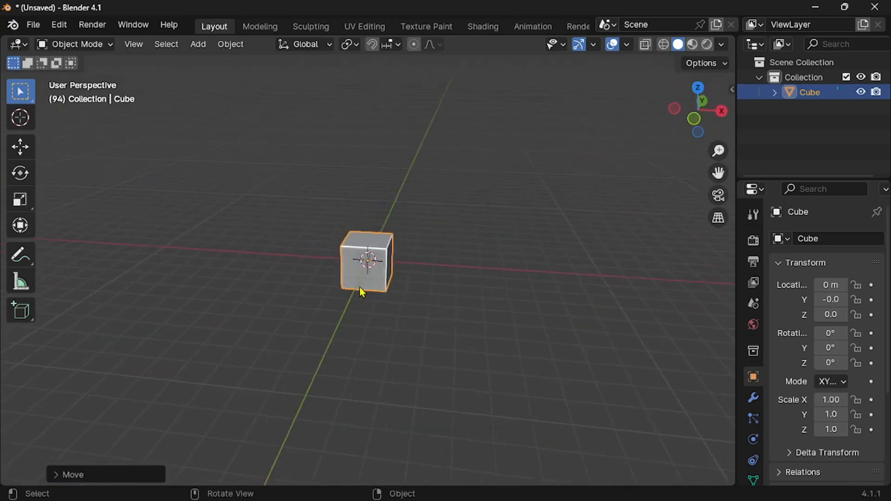
key(g)
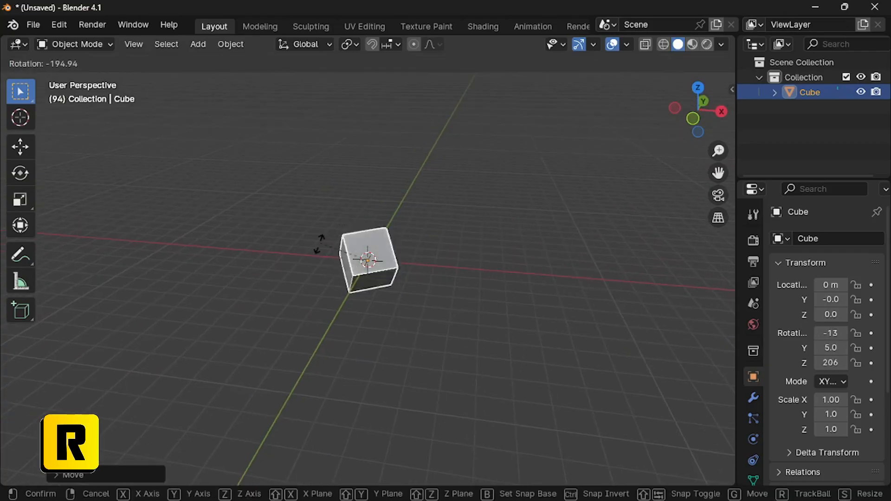
mouse_move(449, 190)
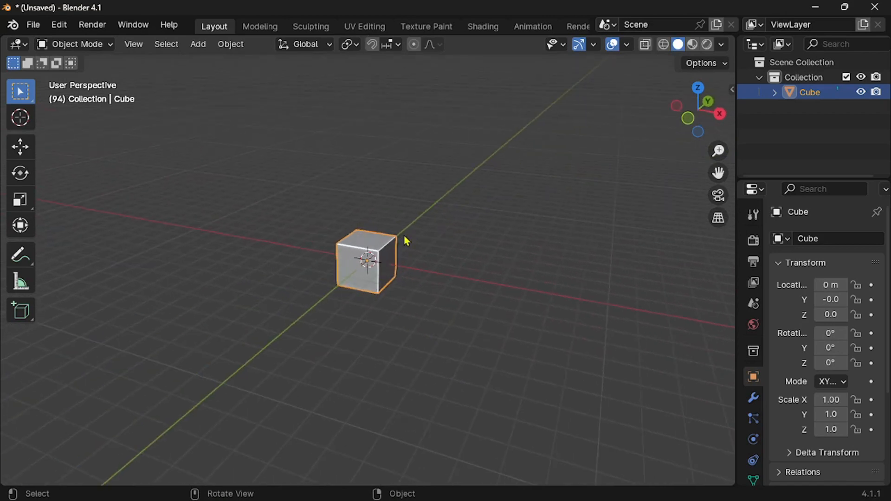
- Scale the cube down to about 0.85 on each axis
key(s)
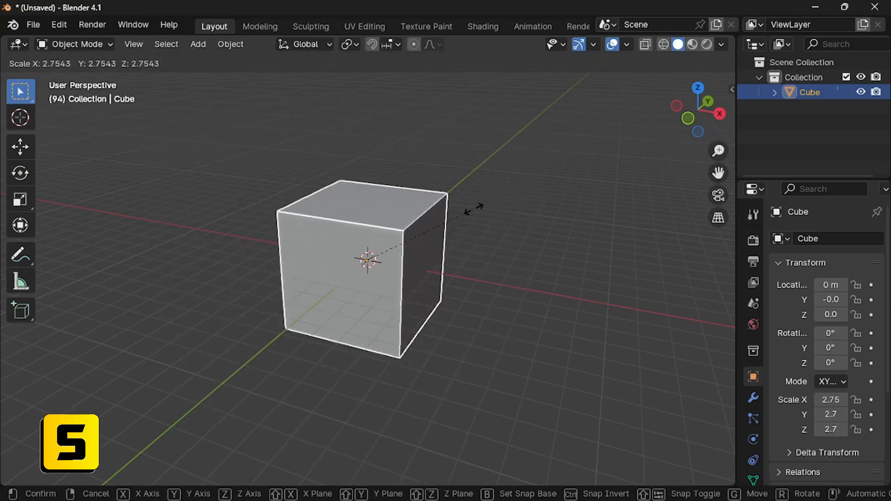
click(403, 253)
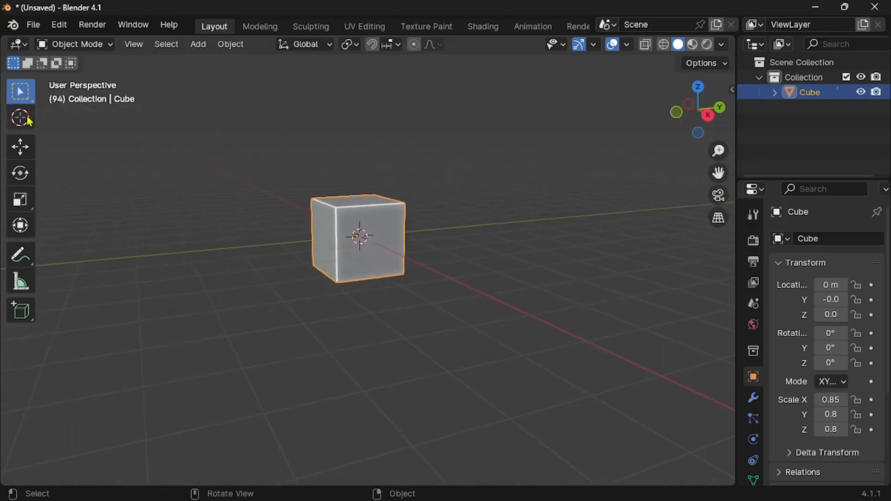
mouse_move(20, 225)
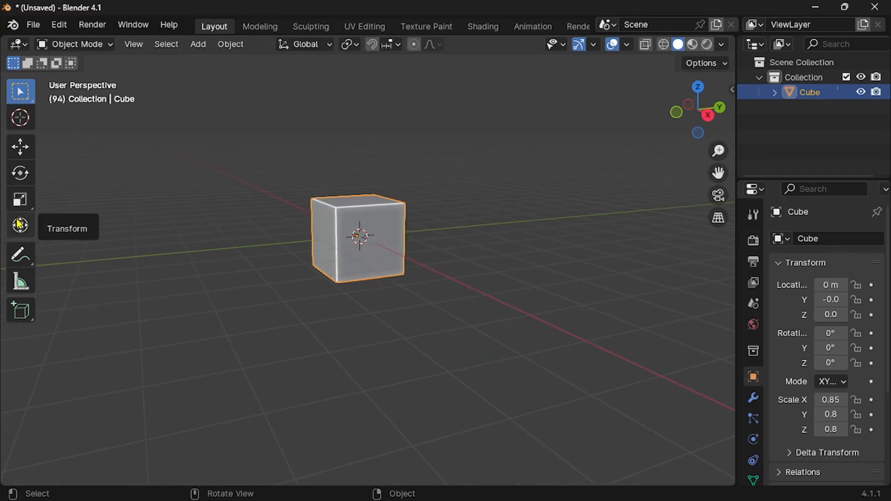
mouse_move(20, 200)
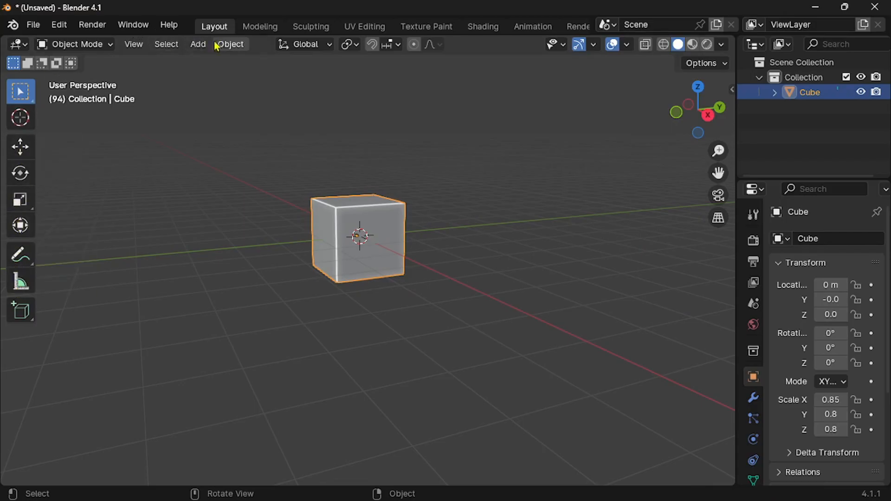
mouse_move(470, 110)
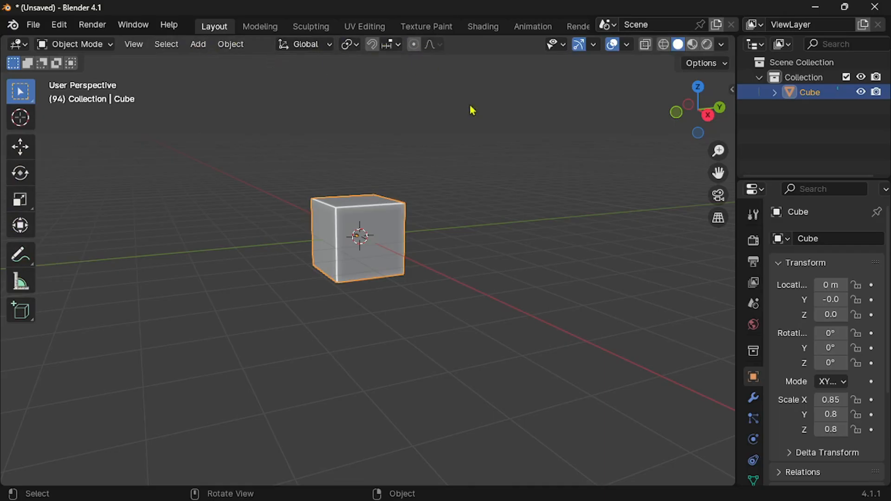
mouse_move(279, 223)
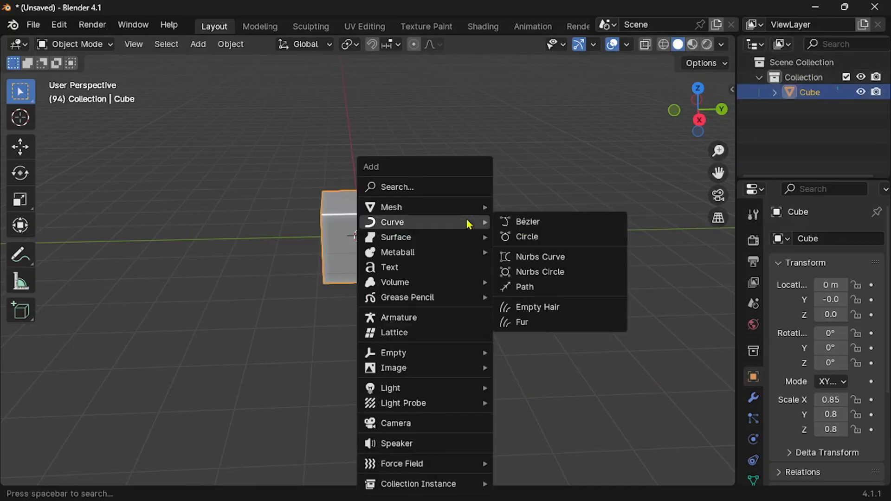
- Add a cube and duplicate it, placing copies such as Cube.001 beside the original
click(390, 207)
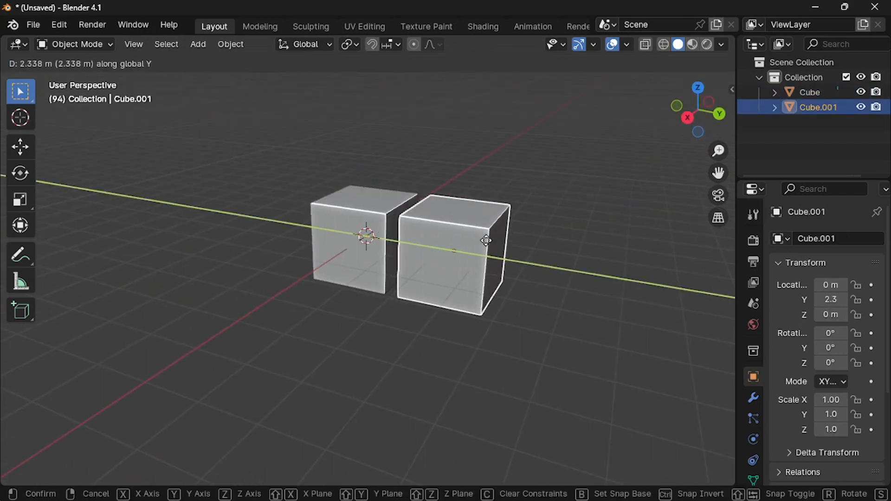
key(shift+d)
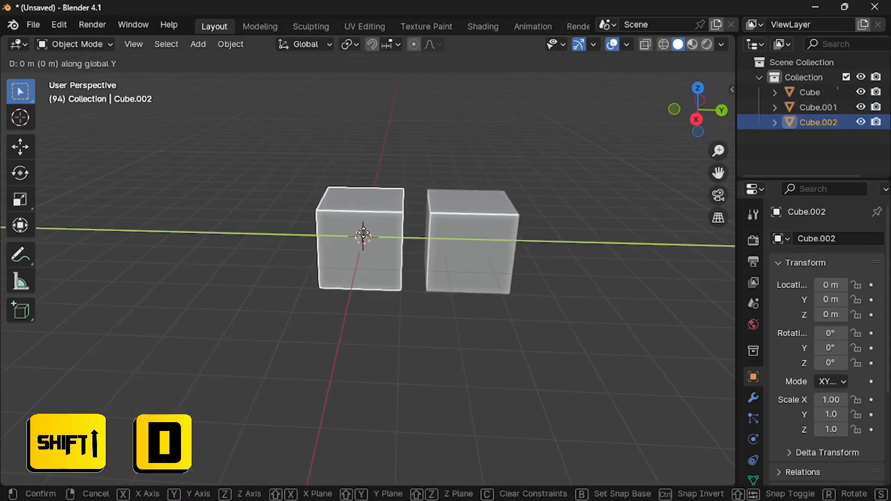
click(284, 252)
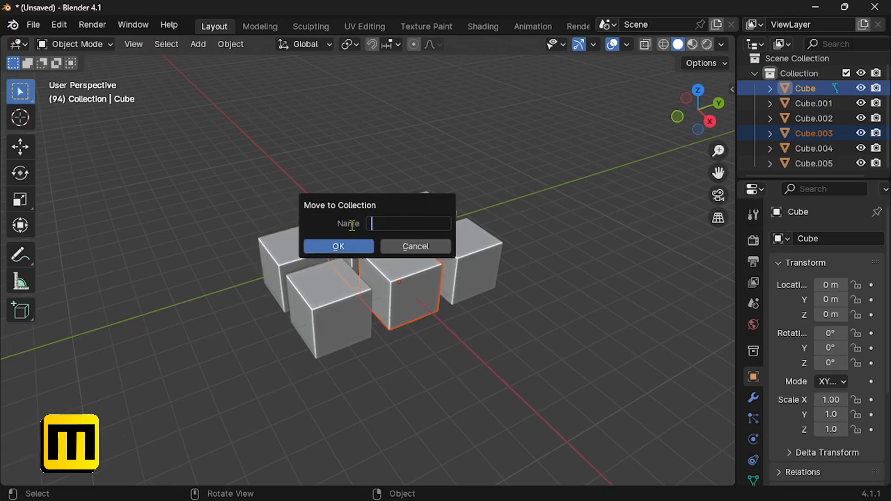
- Move the two middle cubes into a new collection named 'middleline'
text(midd)
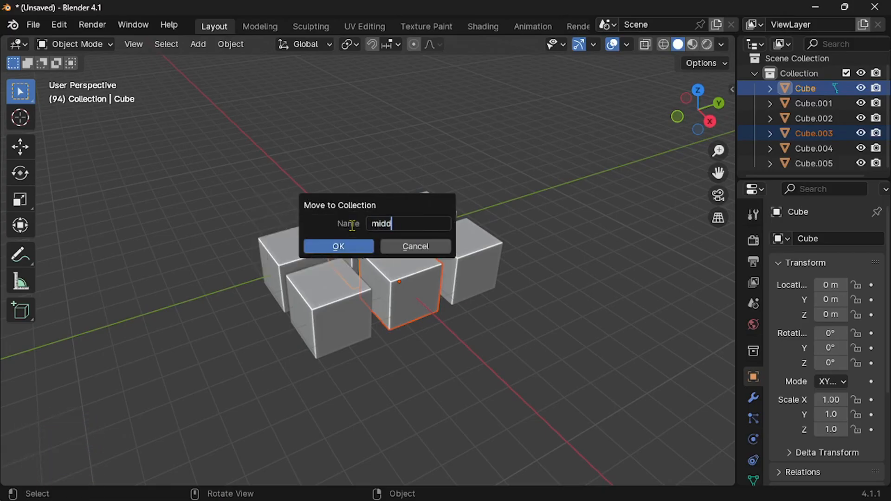
click(338, 246)
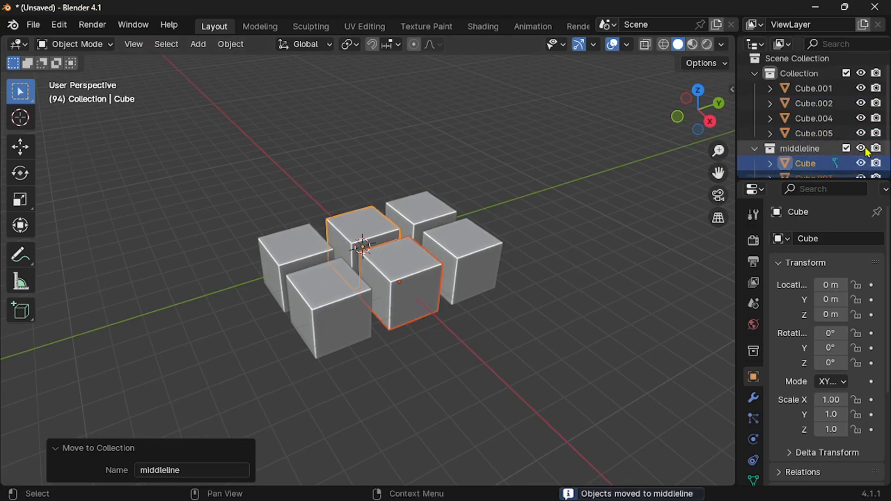
click(814, 119)
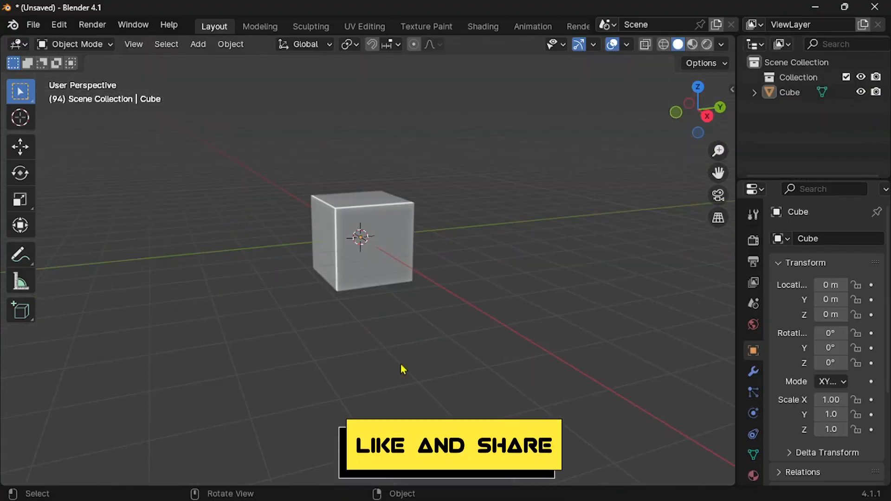
- Select and deselect the remaining cube, then bring up the File menu's save options
click(374, 236)
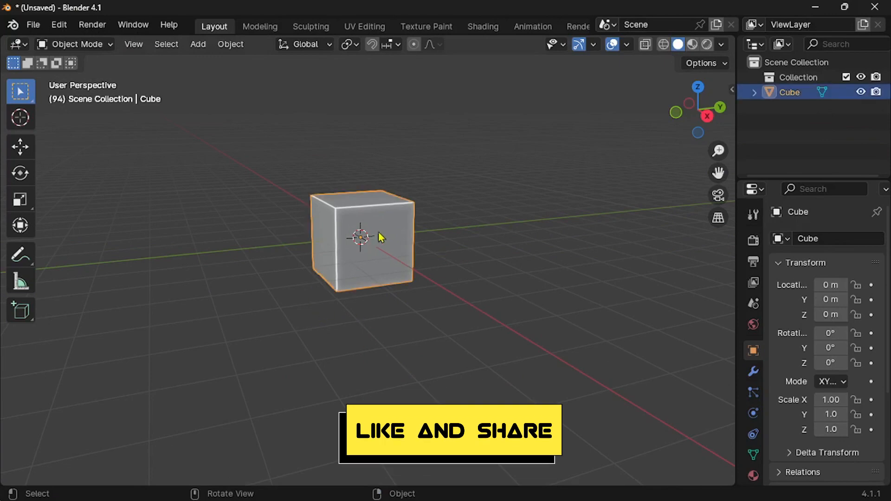
click(534, 248)
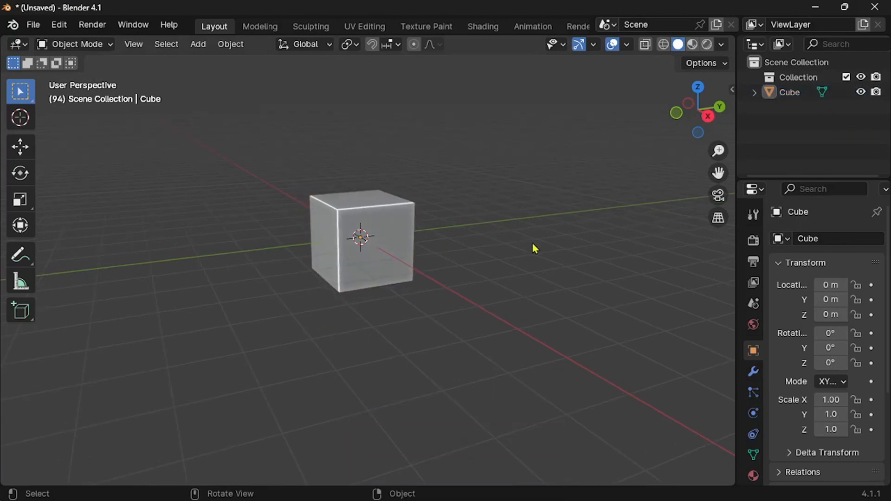
click(33, 24)
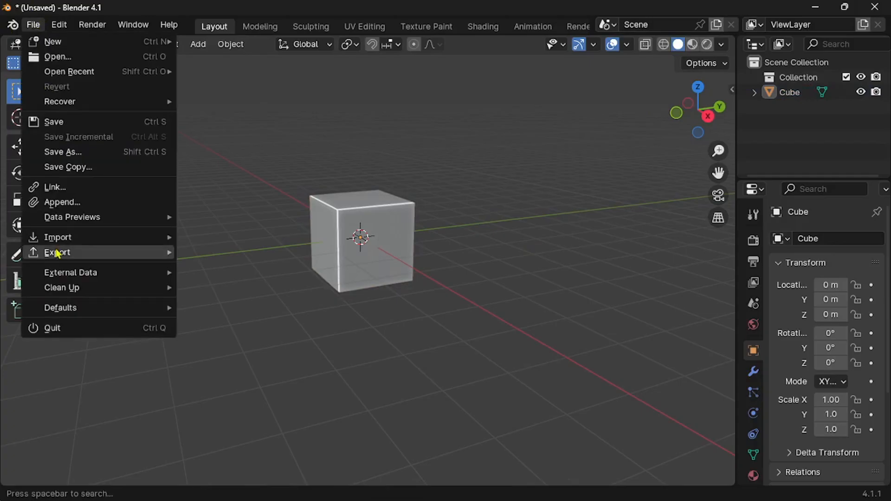
mouse_move(115, 158)
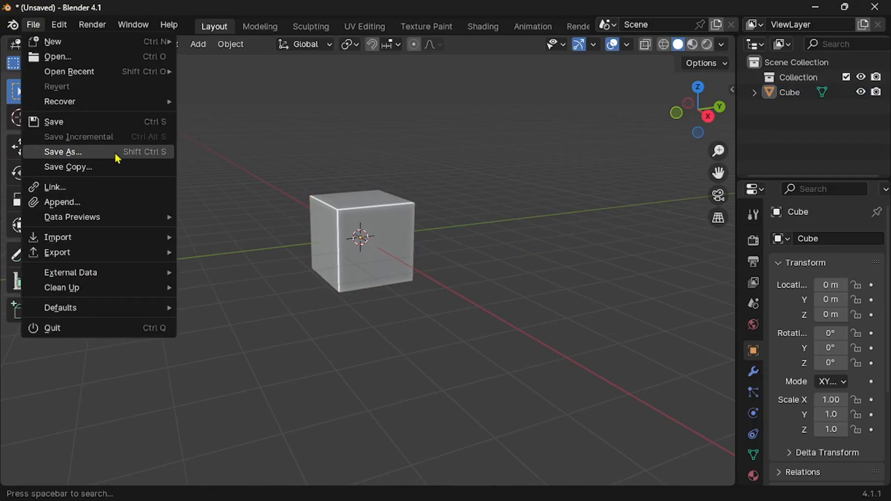